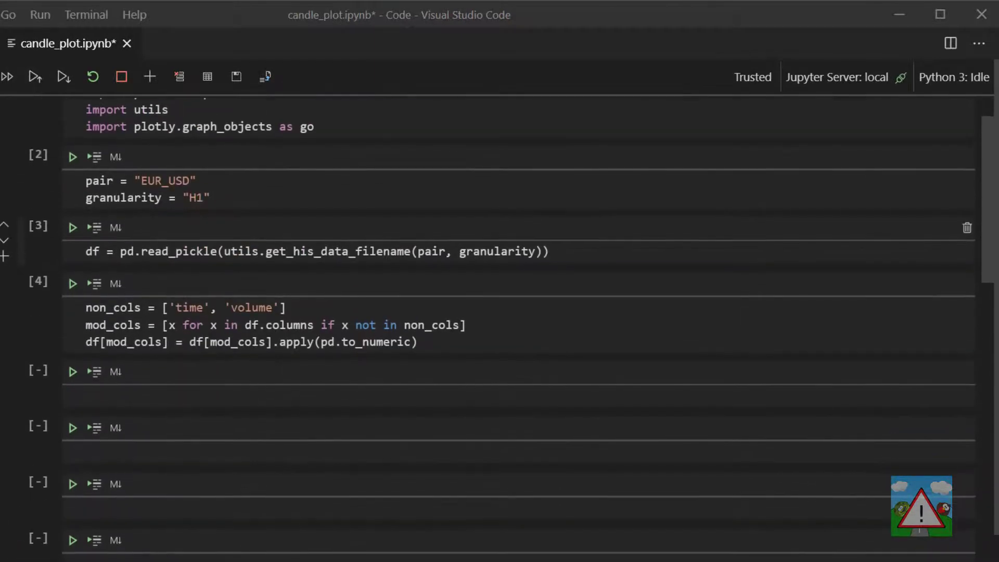
Step: Run df.columns in the empty fifth cell to list the time, volume, mid, bid and ask columns
left_click(268, 379)
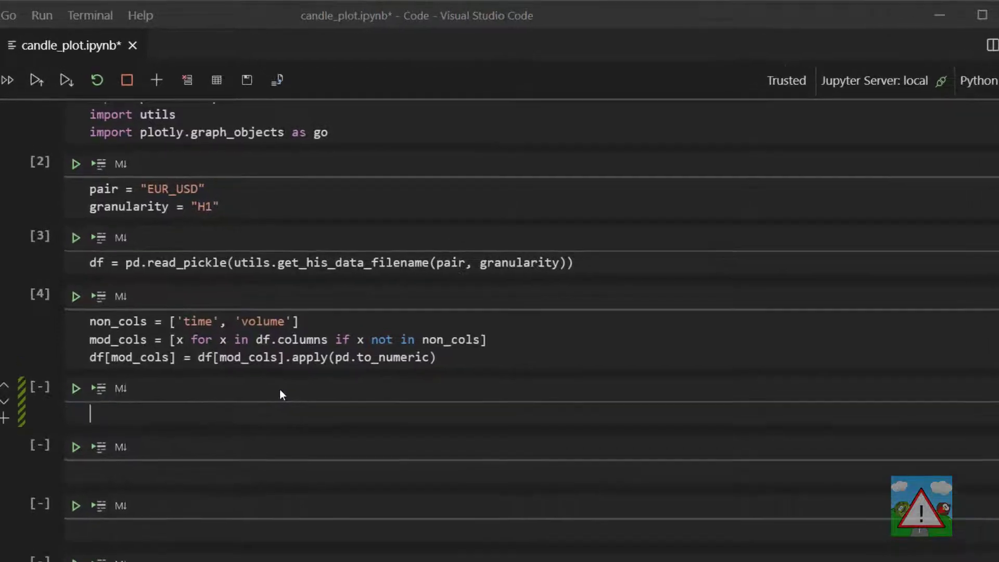
type("df.columns")
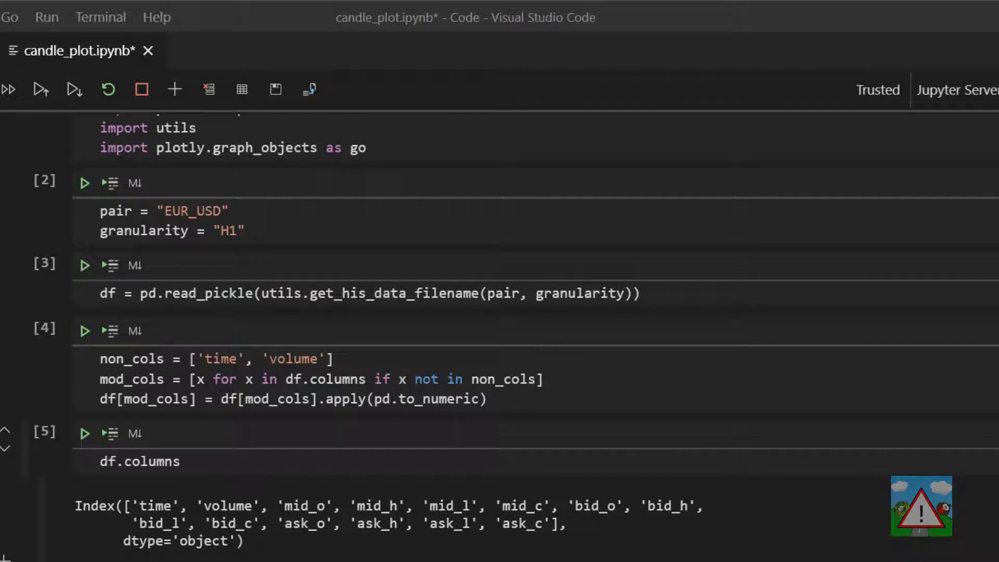
Step: Build df_ma from the time, mid_o, mid_h, mid_l and mid_c columns, then run df_ma.head()
double_click(151, 460)
type("df_ma")
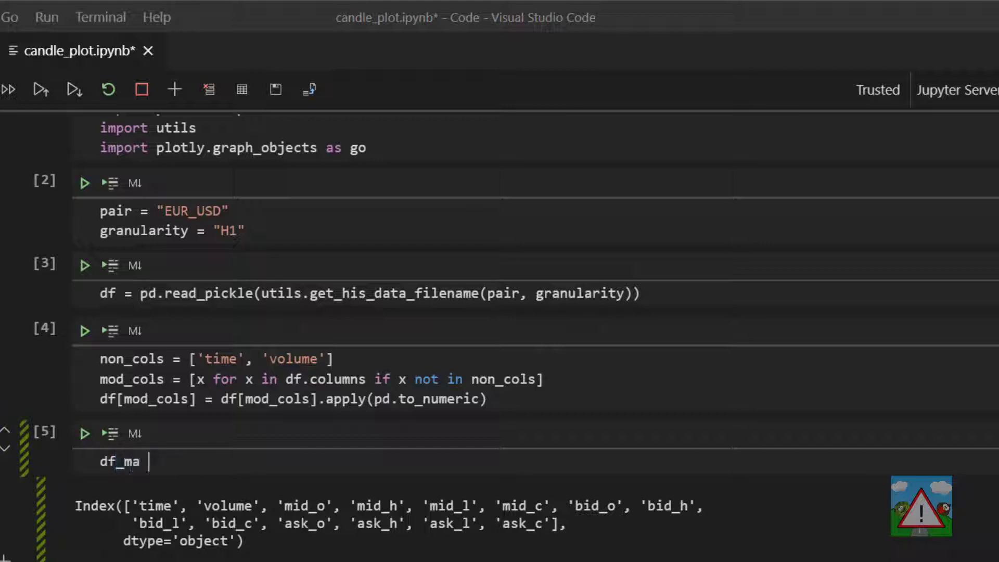
type("=")
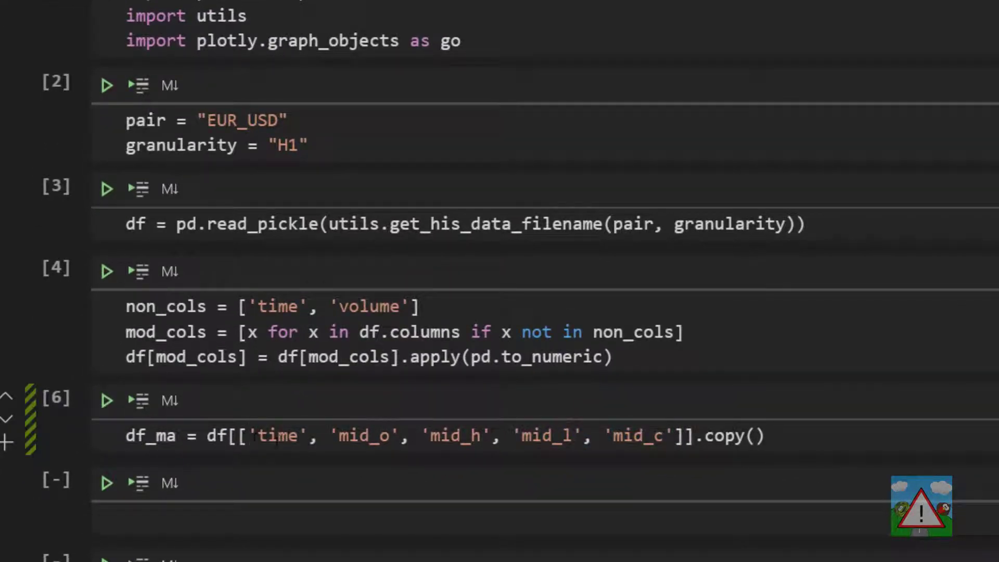
mouse_move(814, 468)
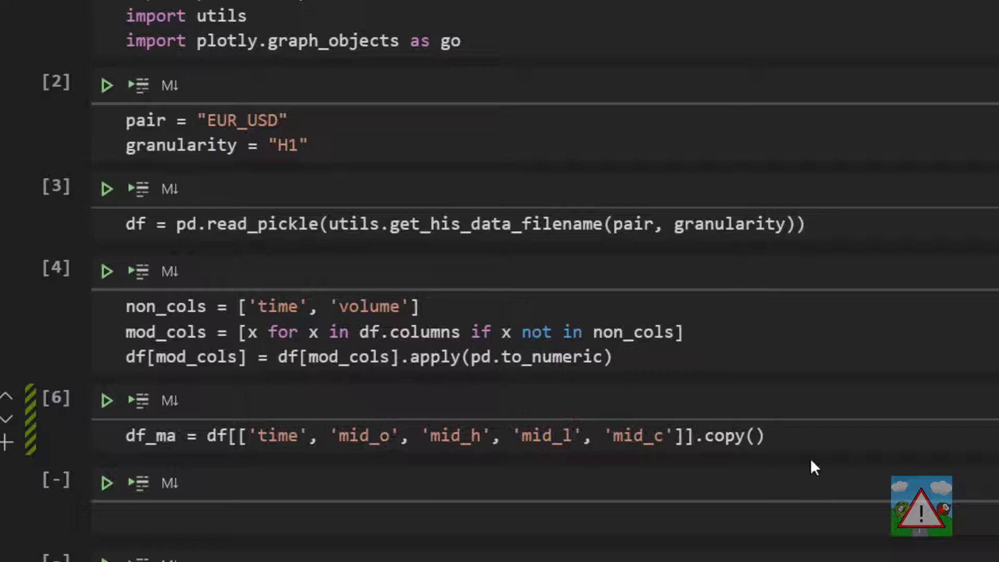
left_click(106, 400)
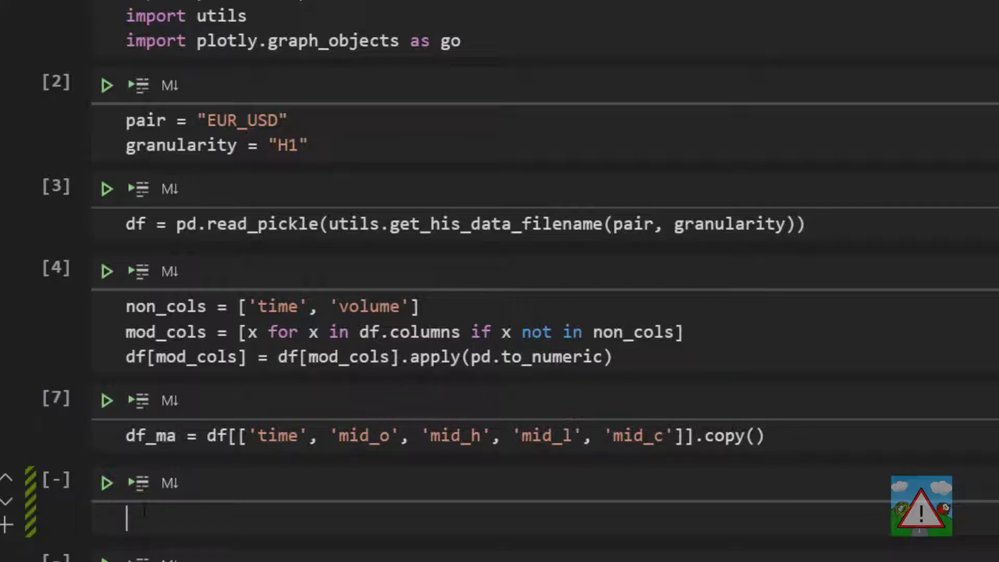
type("df_ma.head(")
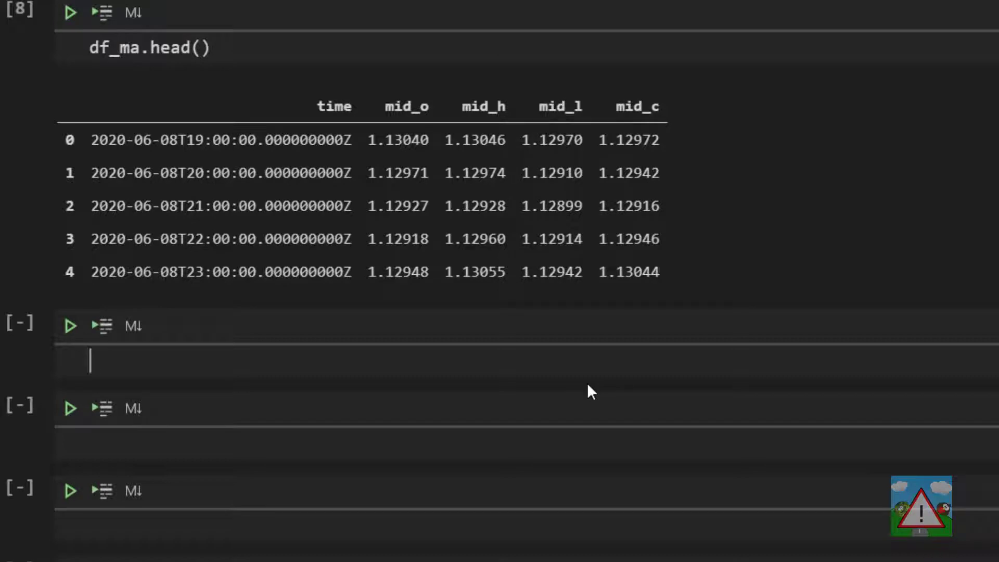
Step: Run df_ma['mid_o'] to show the 3,999-value mid open series, then select mid_o
double_click(406, 105)
type("df_ma")
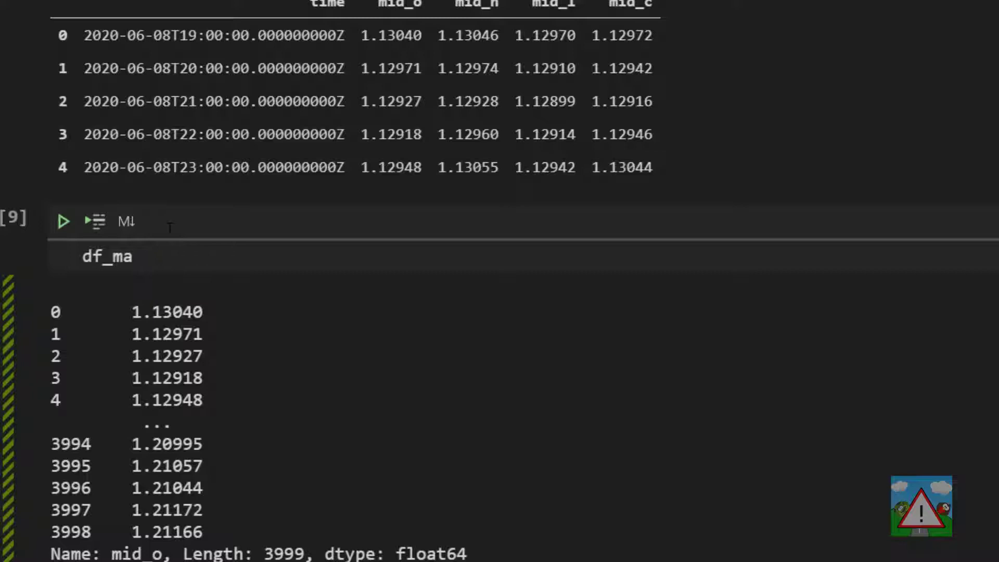
type("['mid_o']")
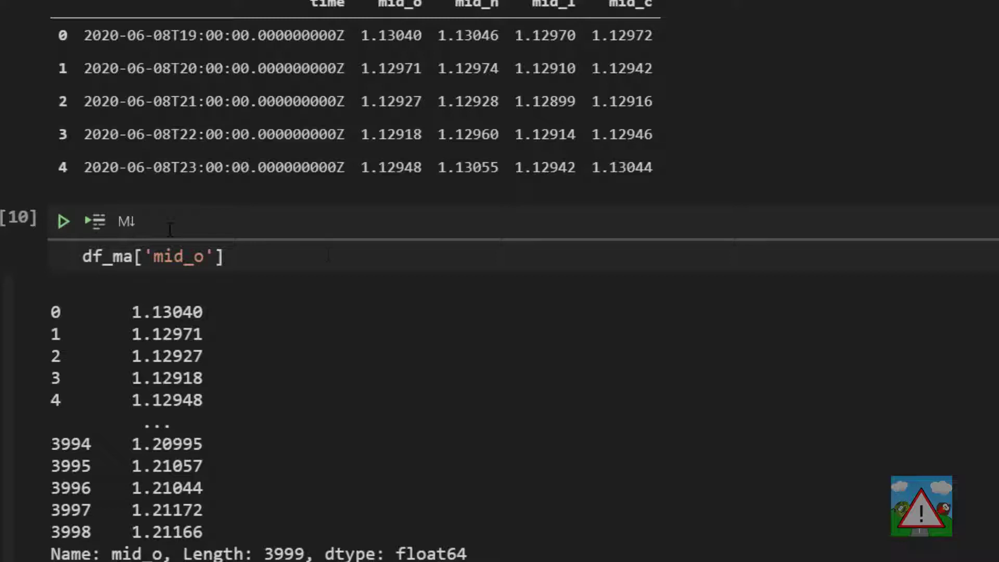
double_click(179, 257)
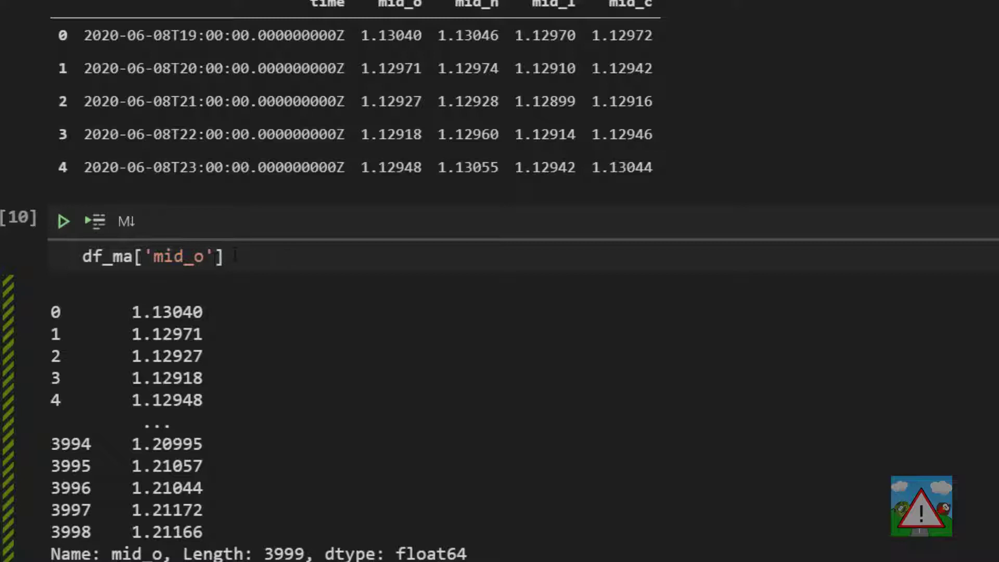
double_click(172, 256)
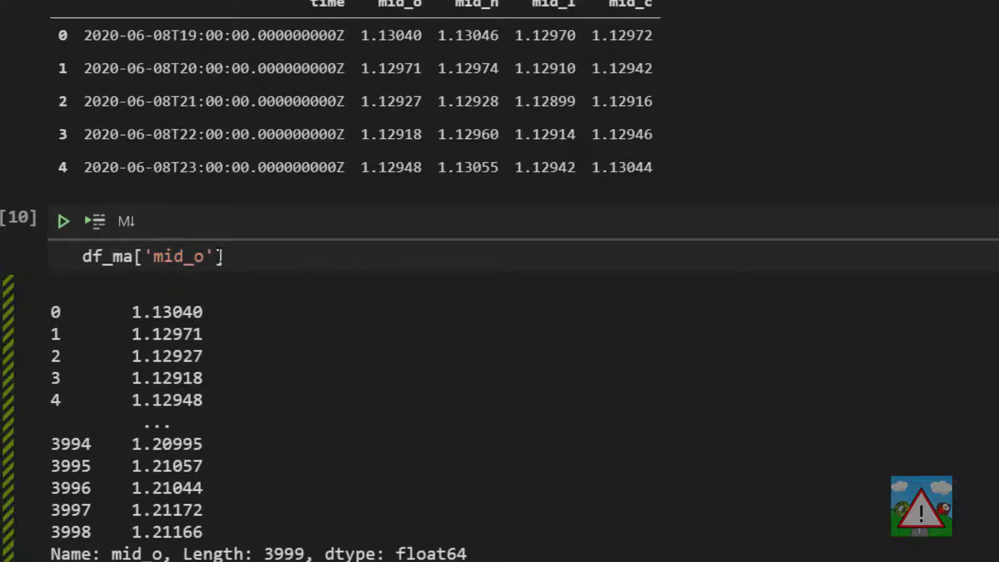
double_click(181, 256)
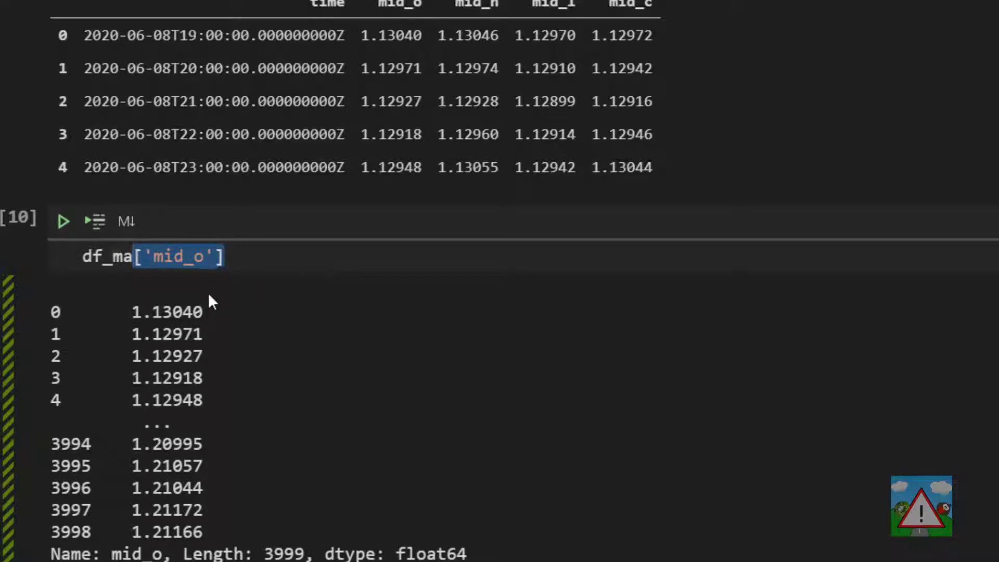
double_click(179, 256)
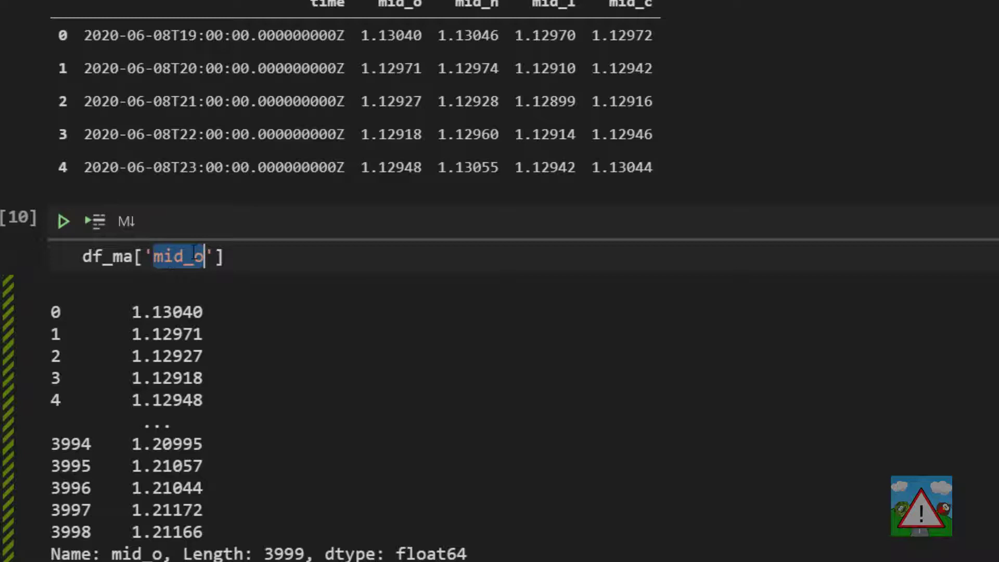
Step: Write df_ma['MA_8'] = df_ma.mid_c.rolling(window=8).mean() in the cell
type("MA_8")
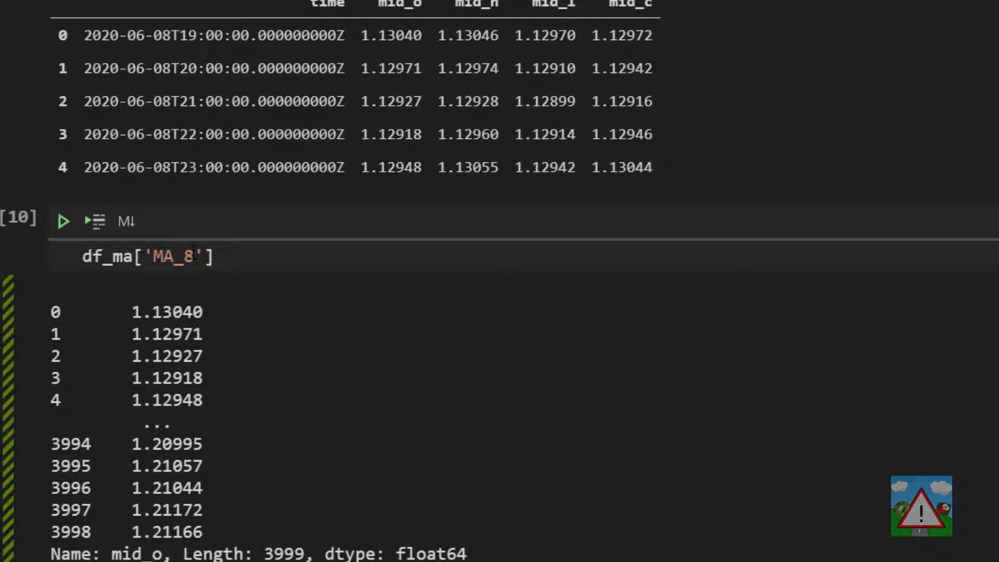
left_click(226, 256)
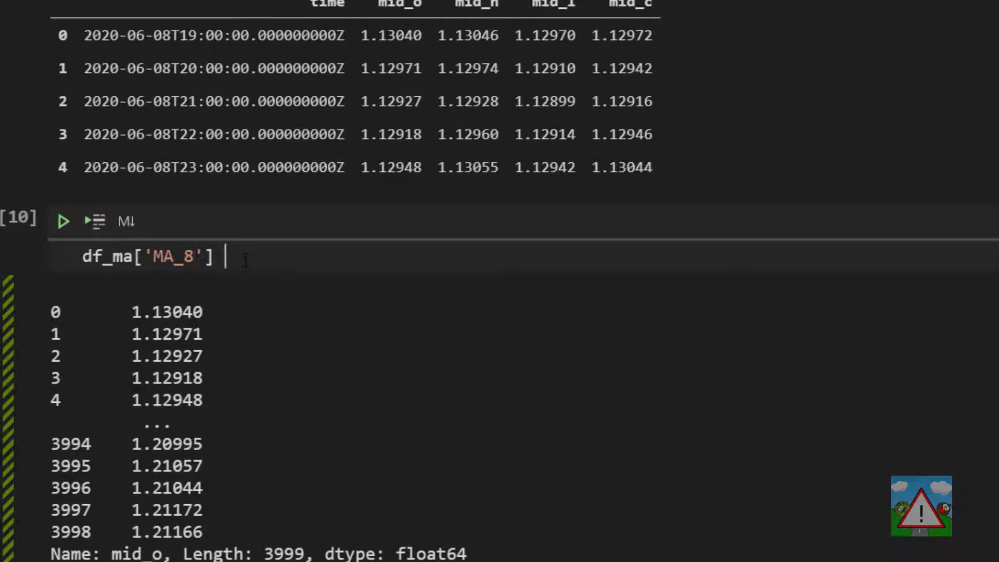
type("=")
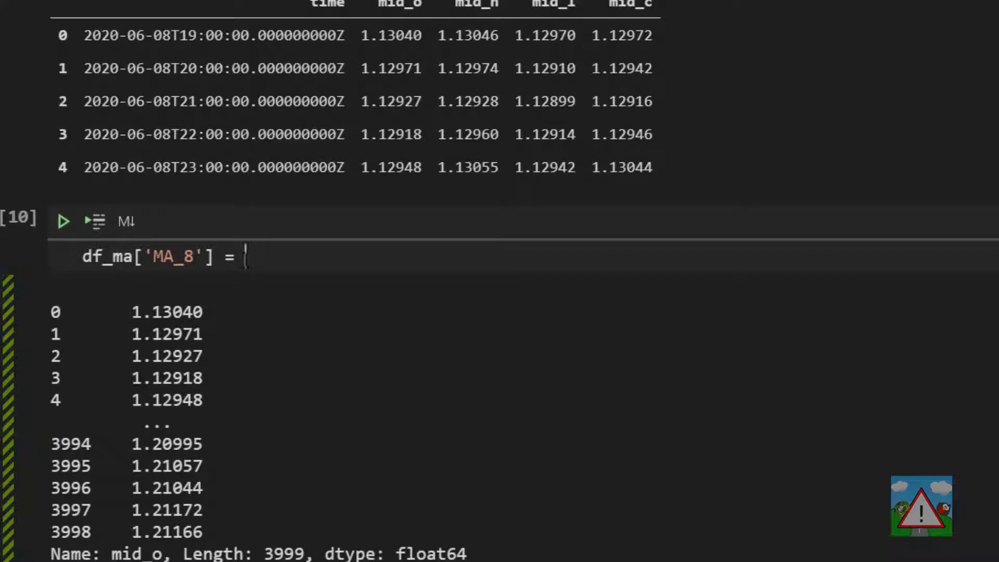
type("df_")
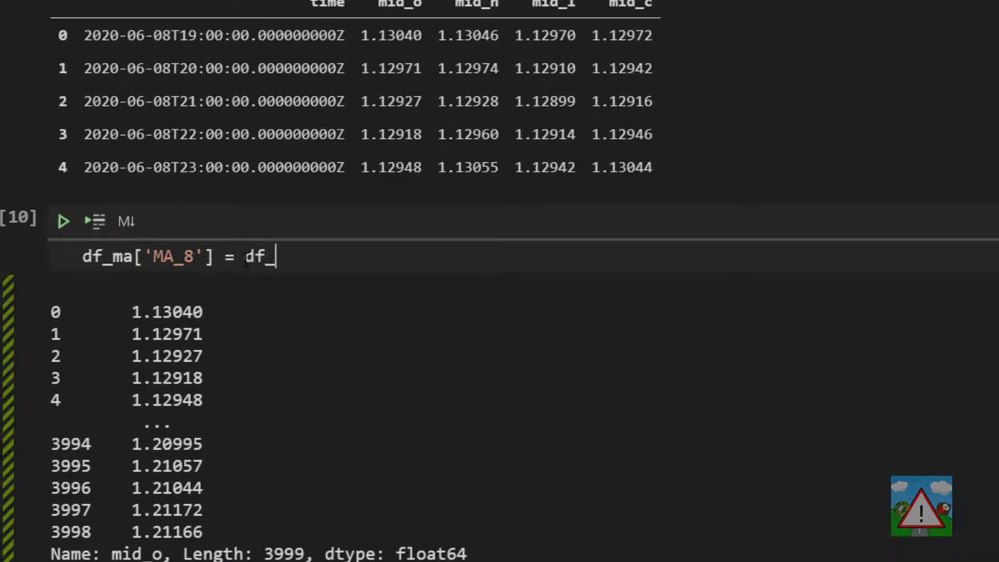
type("ma")
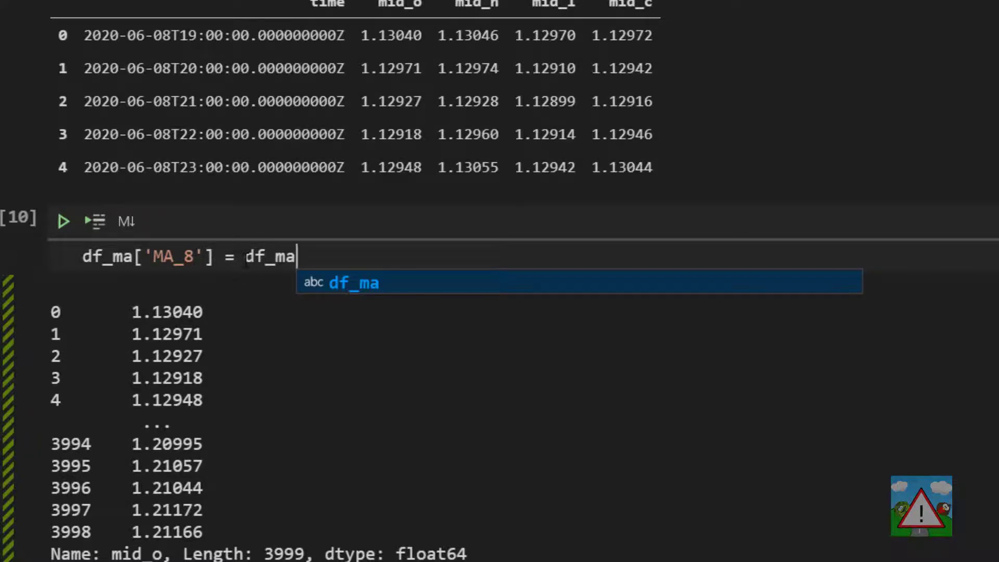
type(".mid_c")
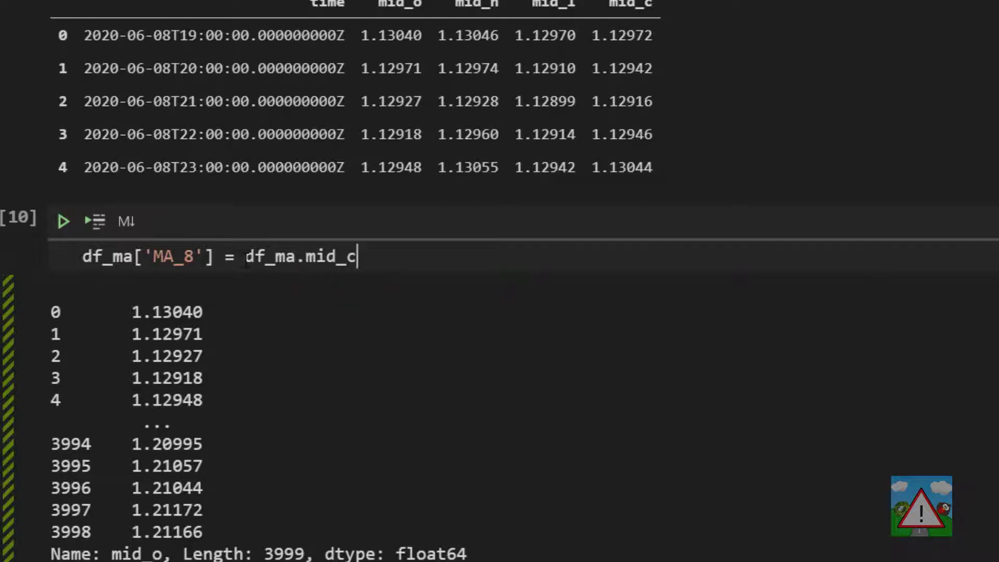
type(".rolling")
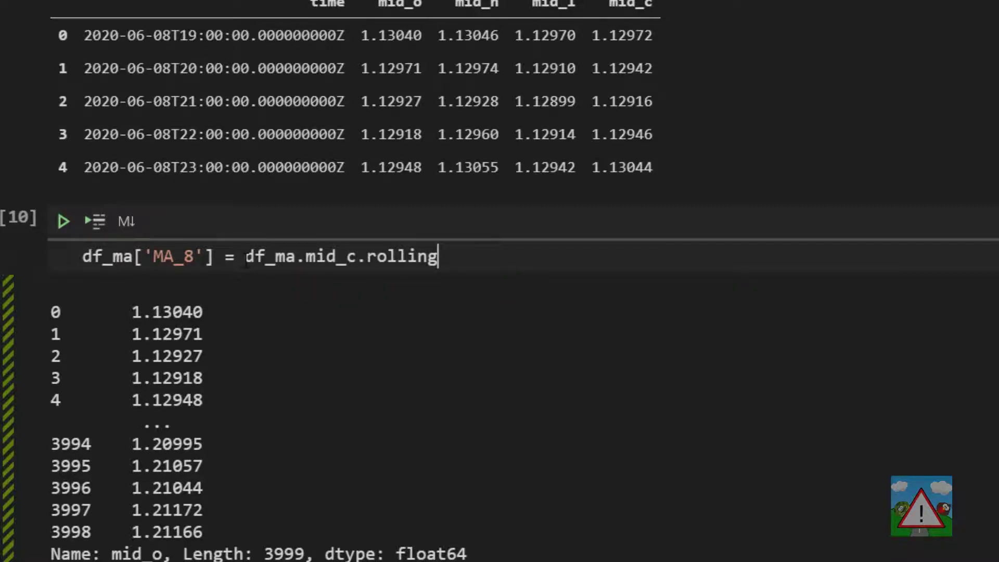
type("()")
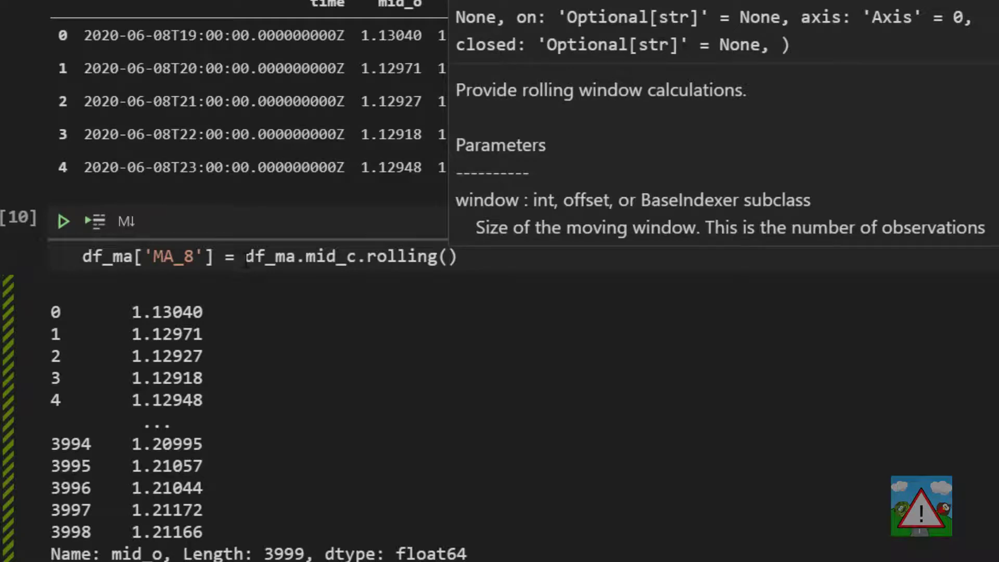
type("window")
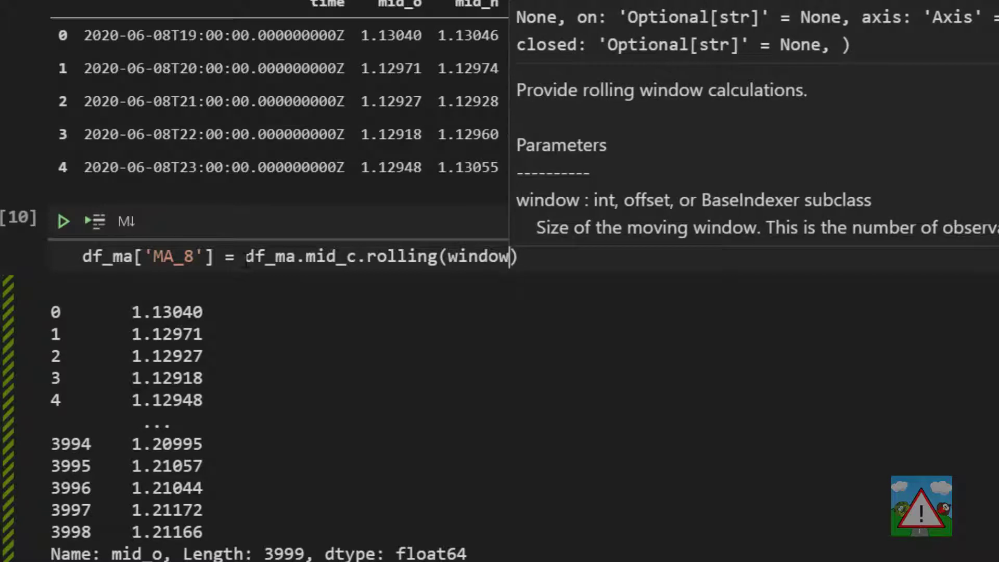
type("=8")
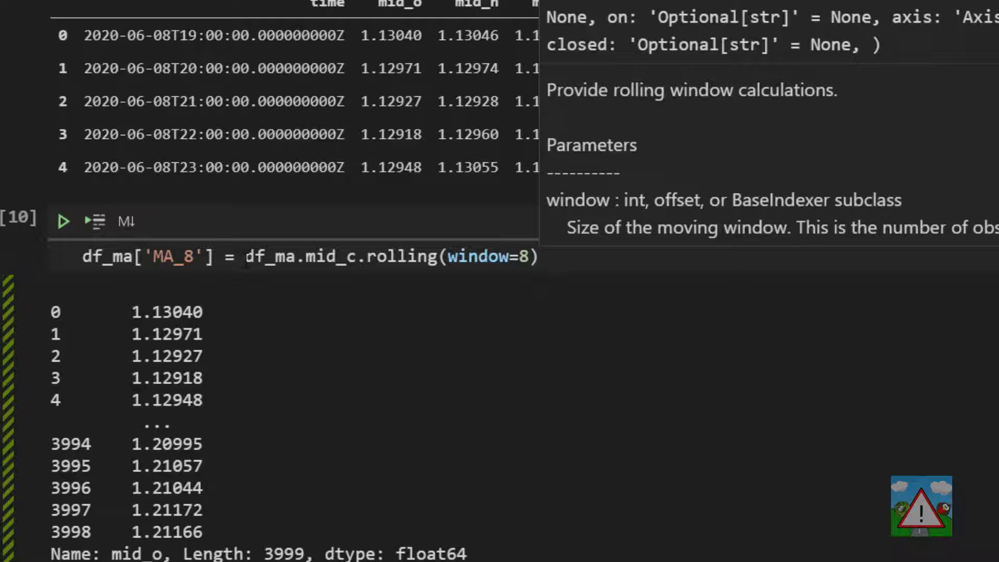
type(".mean(")
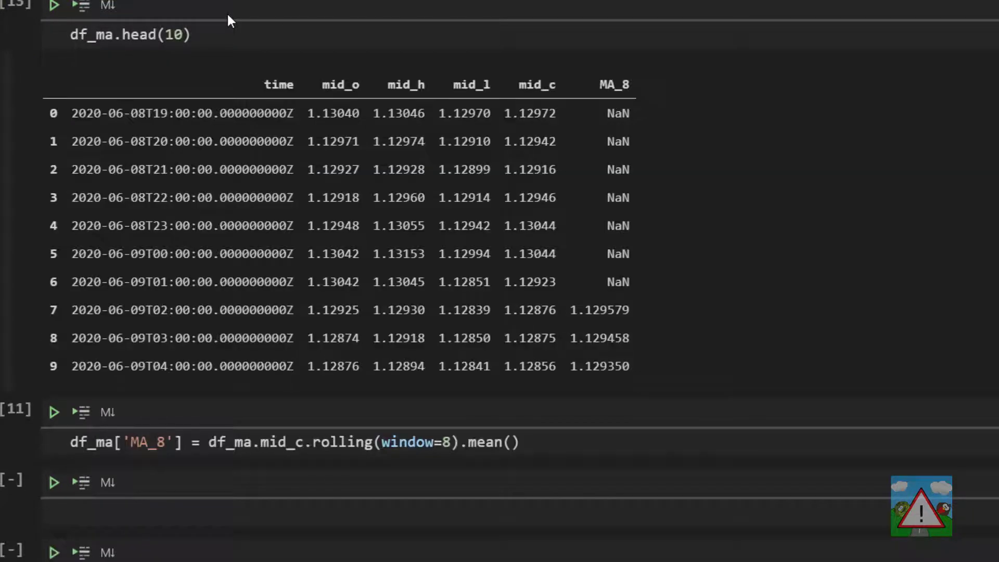
mouse_move(556, 81)
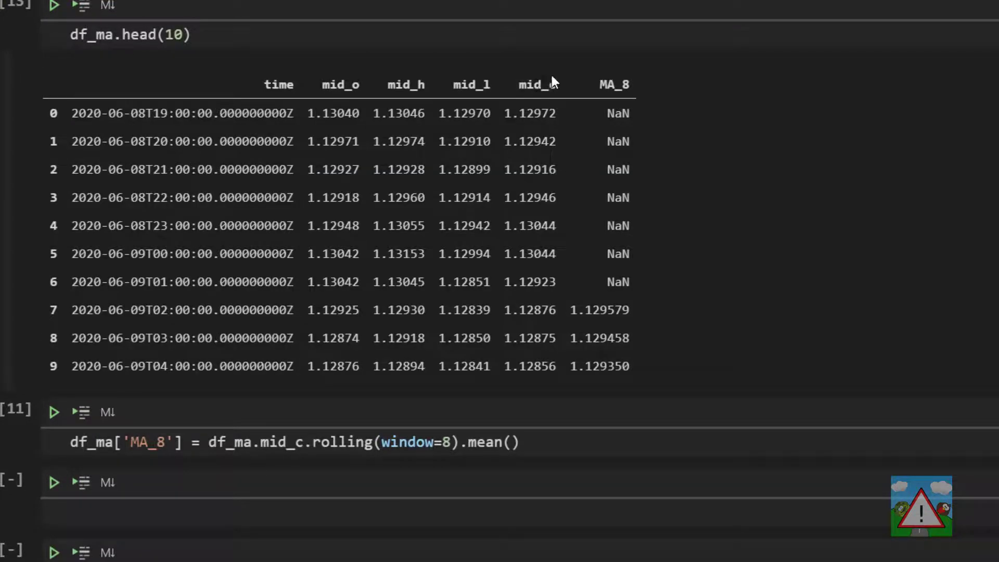
left_click(618, 113)
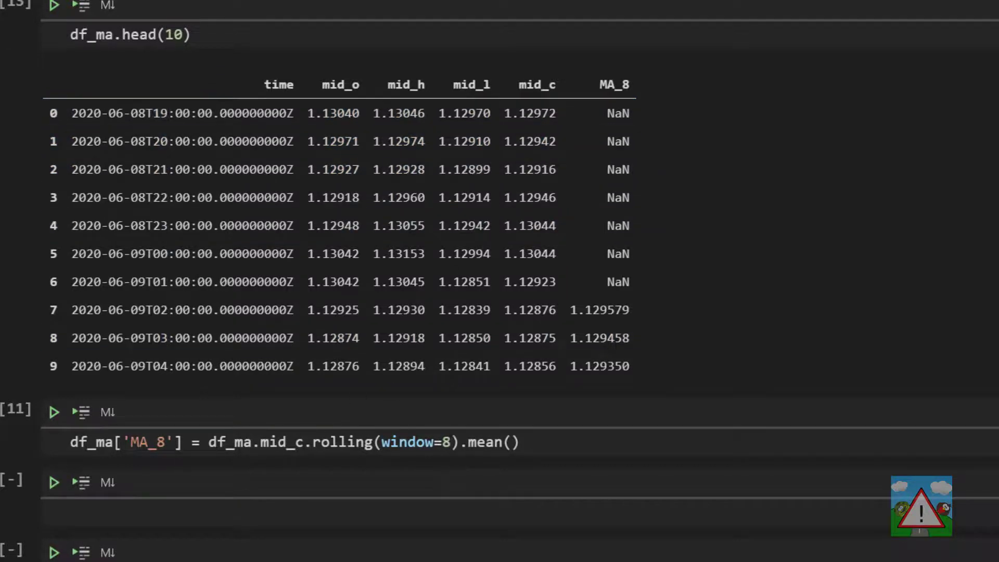
left_click(598, 112)
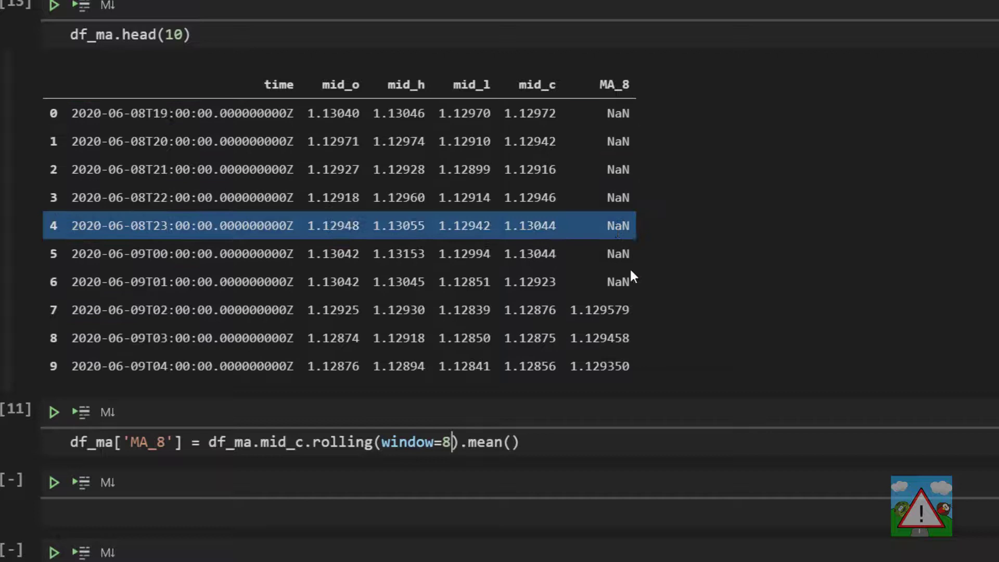
left_click(204, 253)
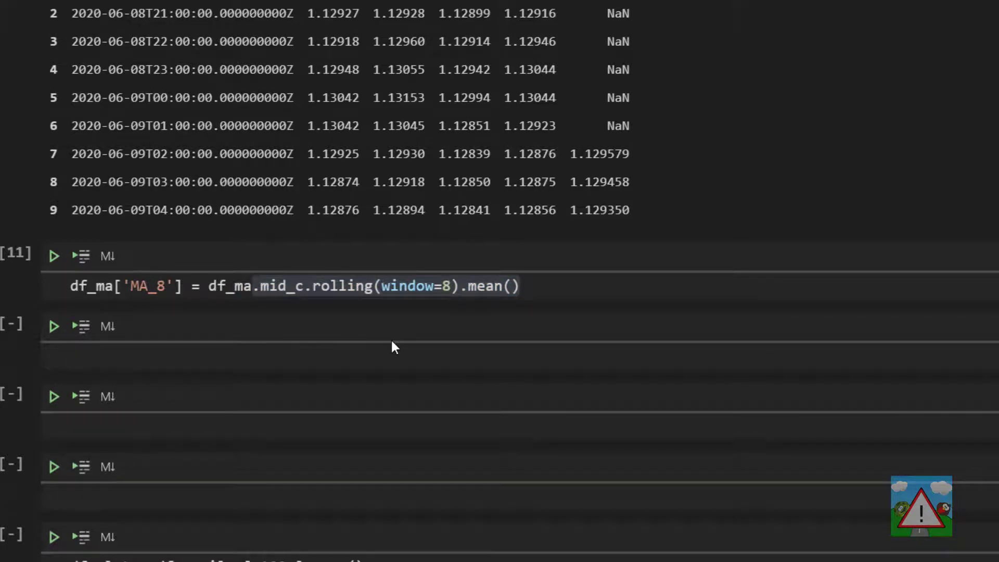
Step: Add a df_ma.dropna() cell returning 3,992 rows starting at index 7
type("df_ma.dropna(")
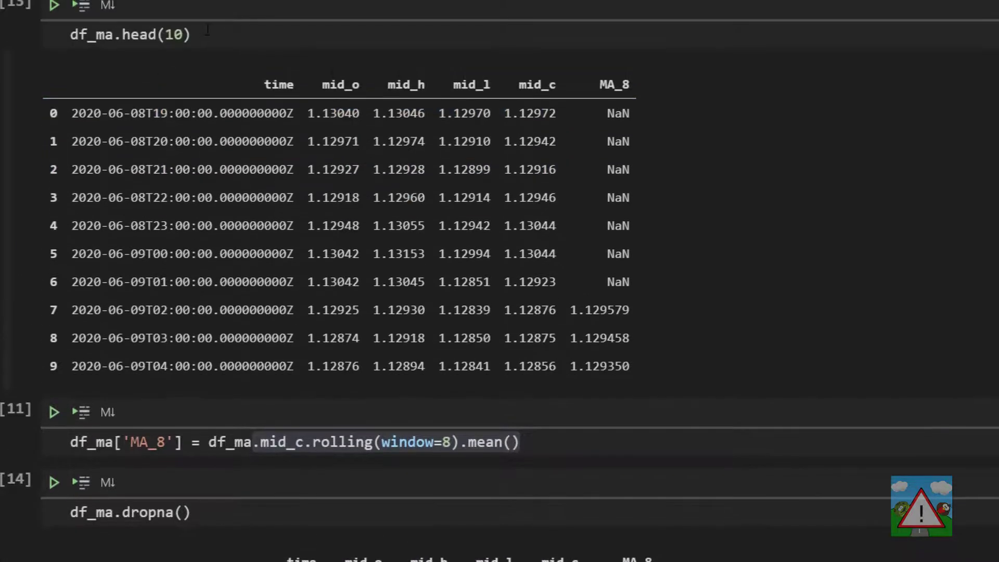
type("5")
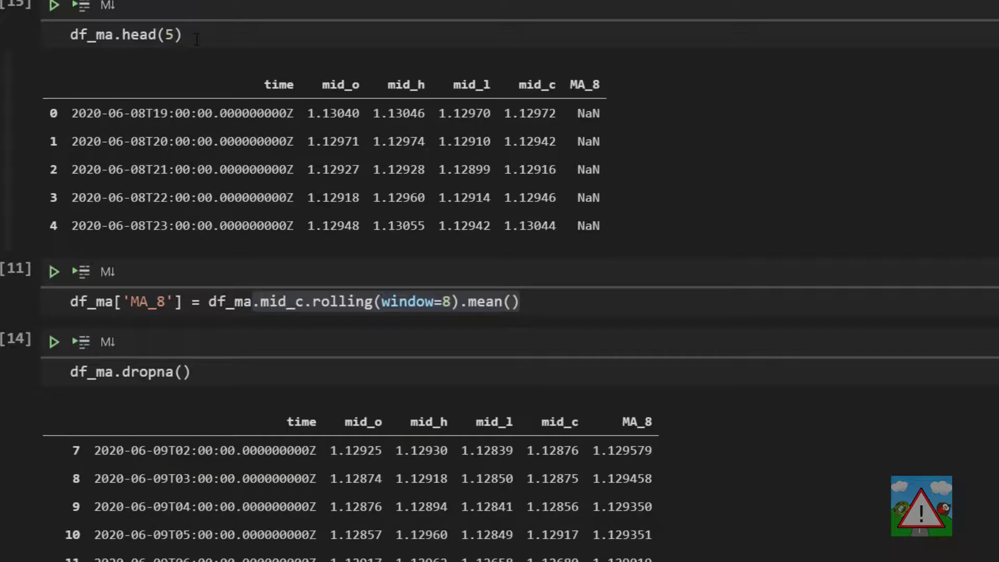
left_click(580, 113)
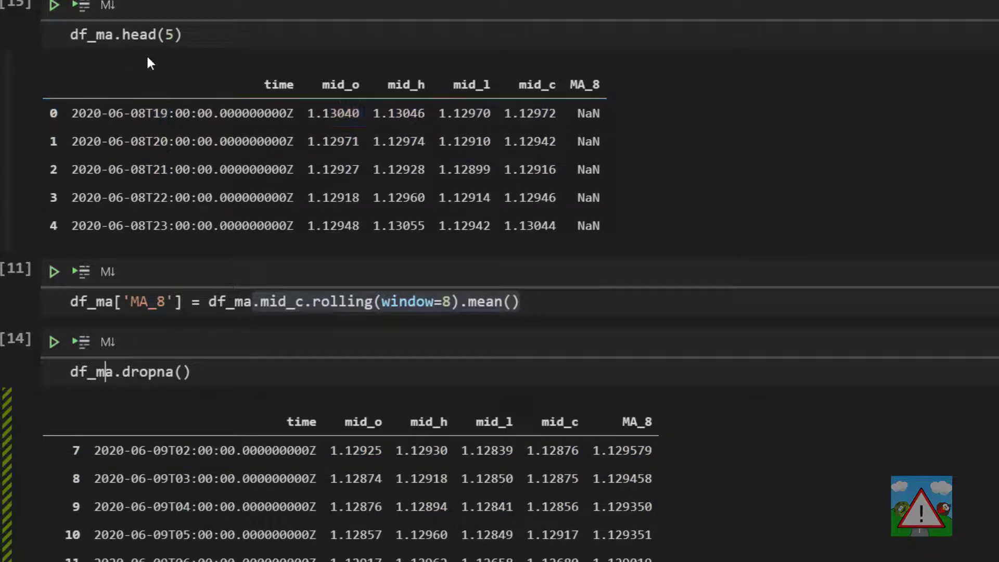
Step: Copy df_ma.head(5) into a new cell and run it, still showing NaN MA_8 values
double_click(124, 34)
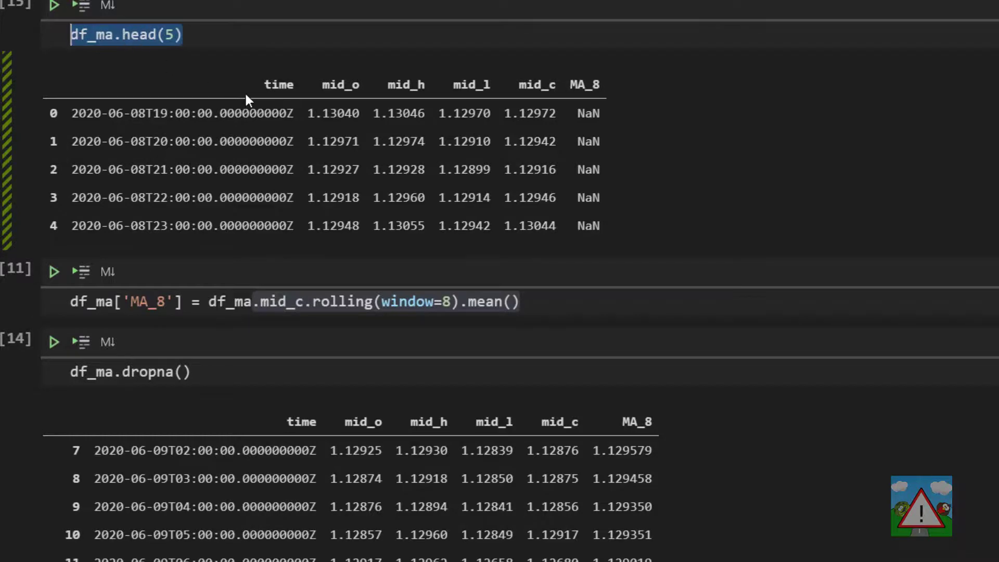
scroll("down", 3)
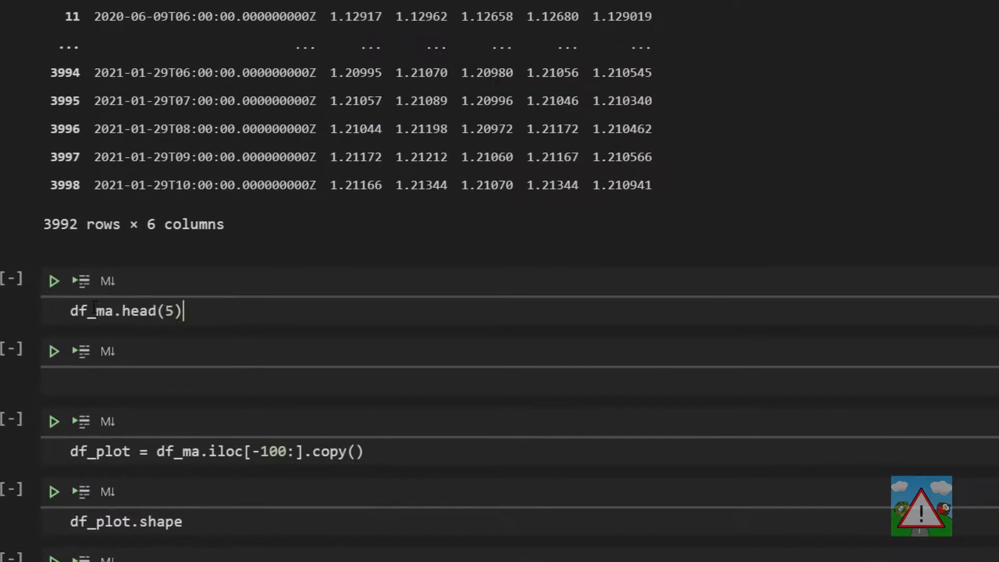
left_click(54, 280)
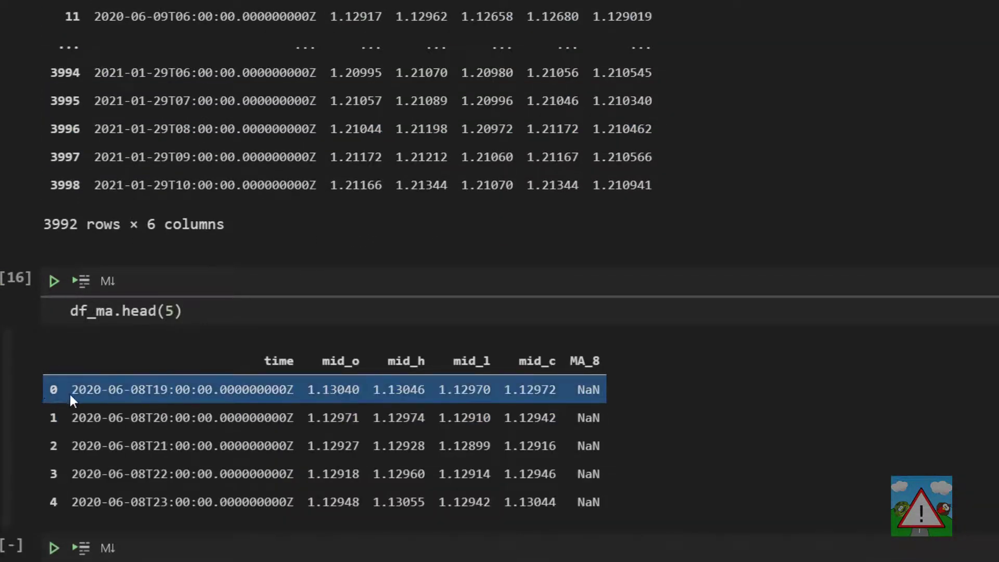
scroll("down", 3)
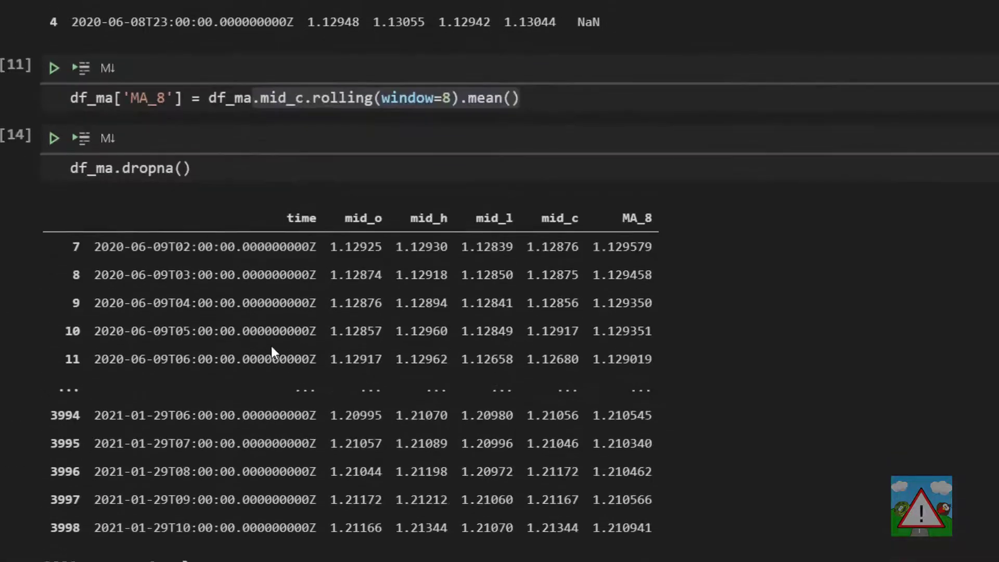
scroll("down", 3)
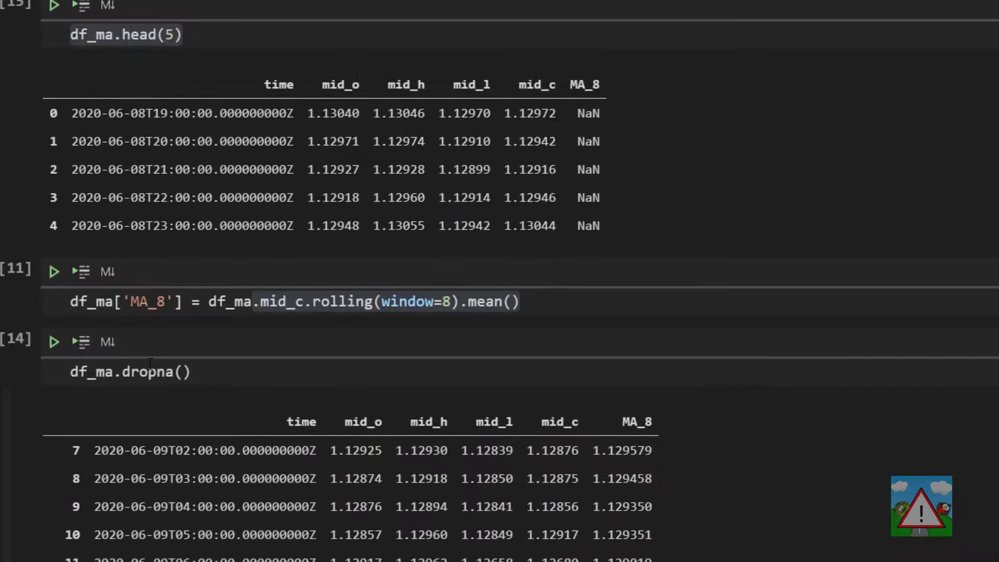
double_click(127, 372)
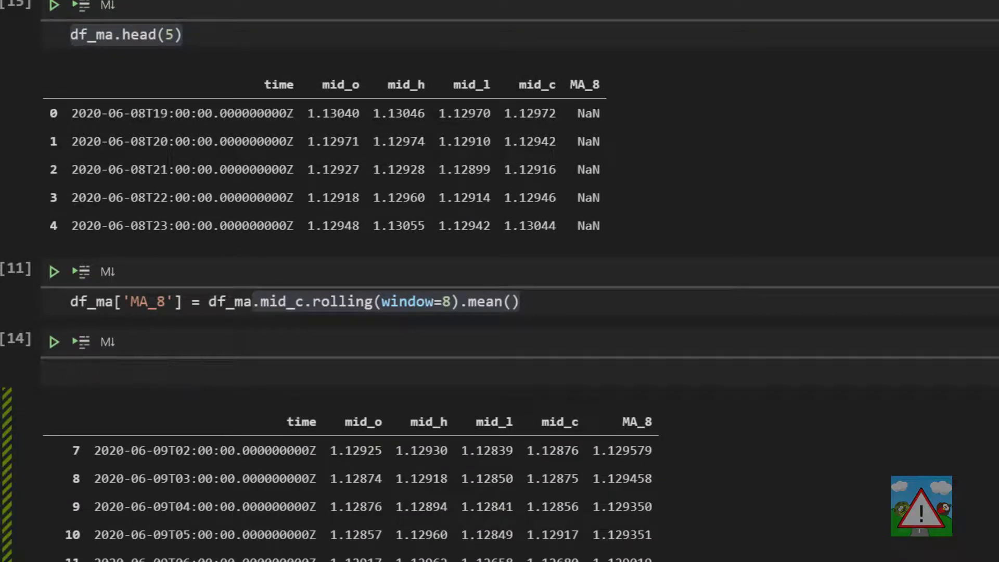
type("5+4")
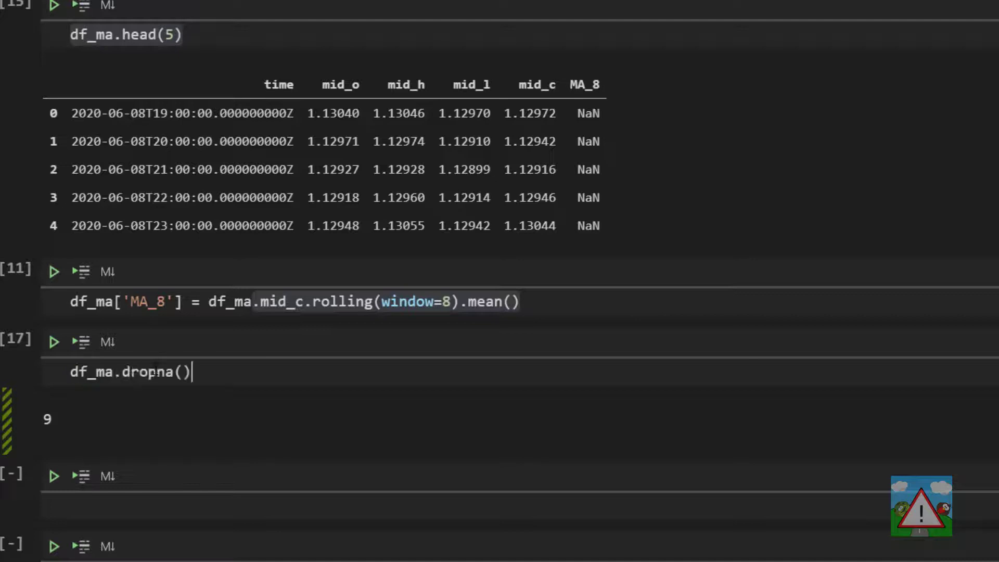
left_click(54, 341)
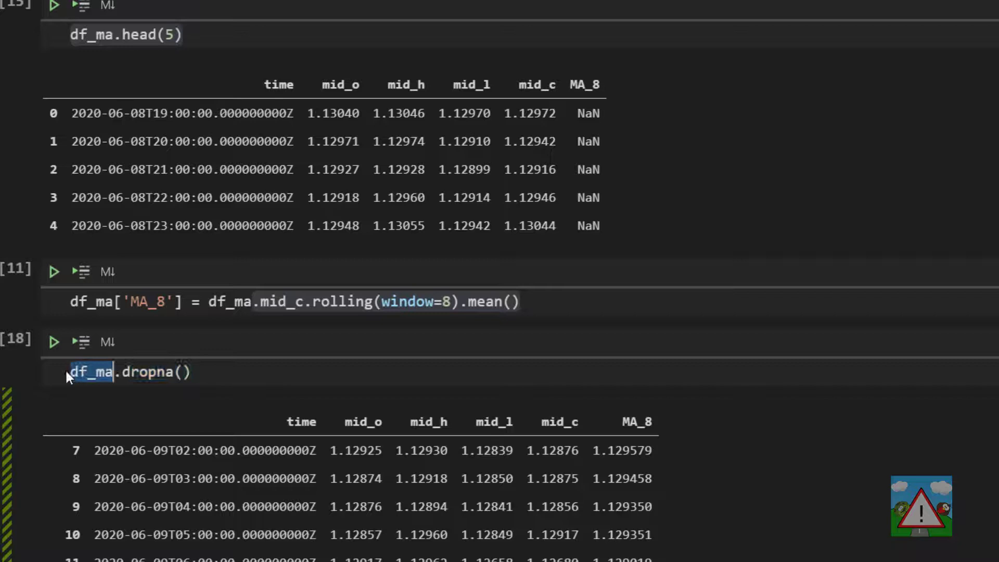
Step: Change the call to df_ma.dropna(inplace=True) and run the cell
left_click(89, 372)
type("df_ma = ")
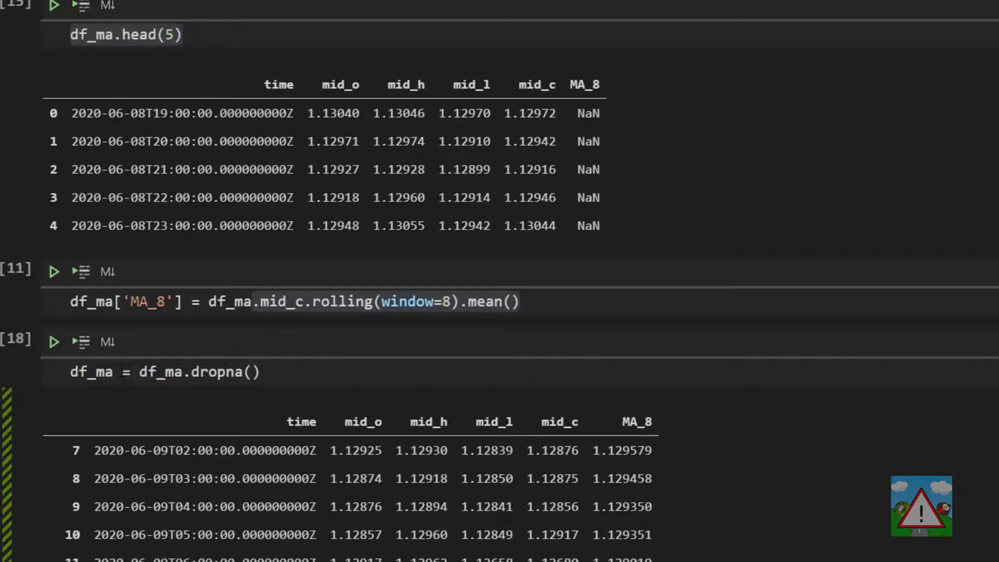
left_click(261, 371)
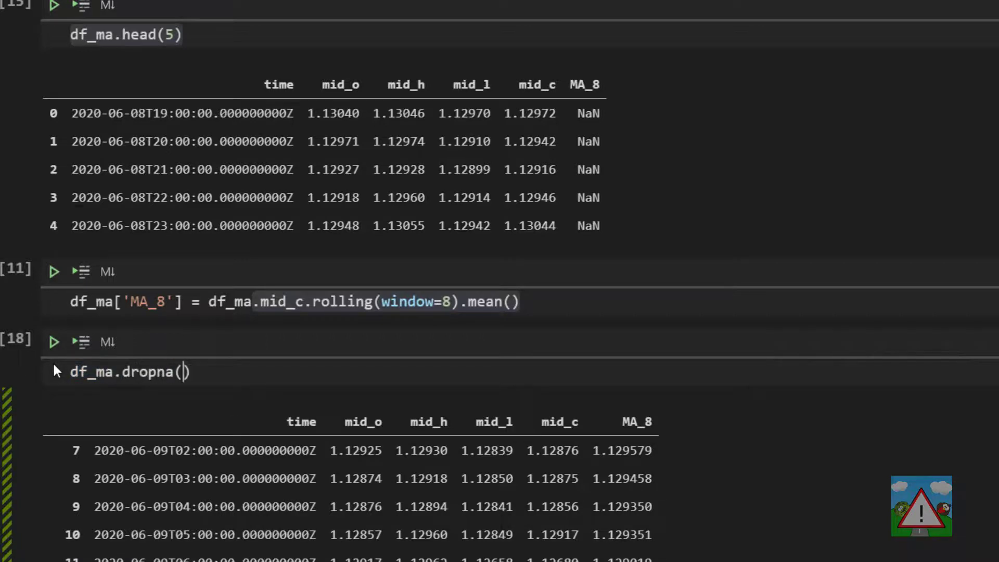
type("inplace=True")
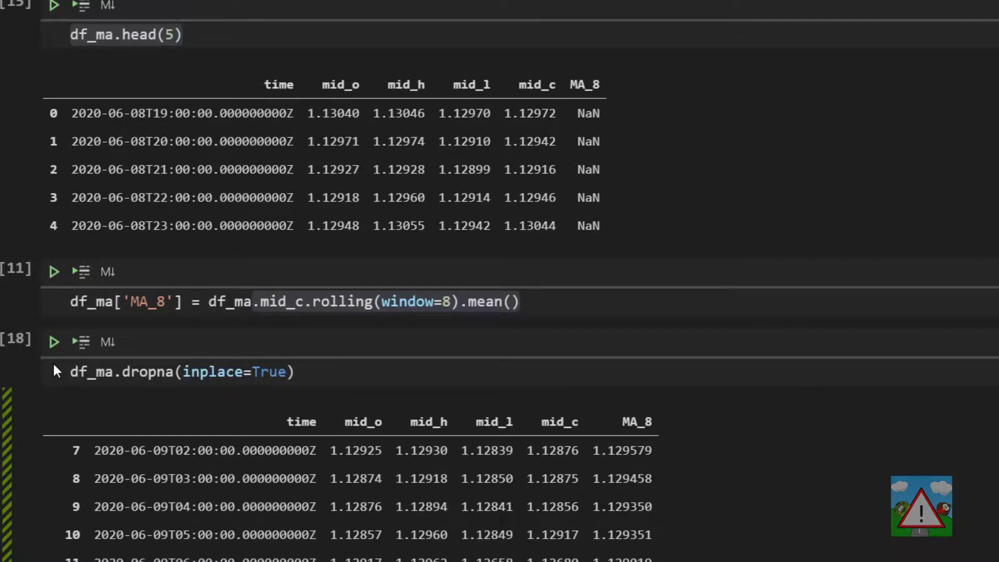
left_click(286, 372)
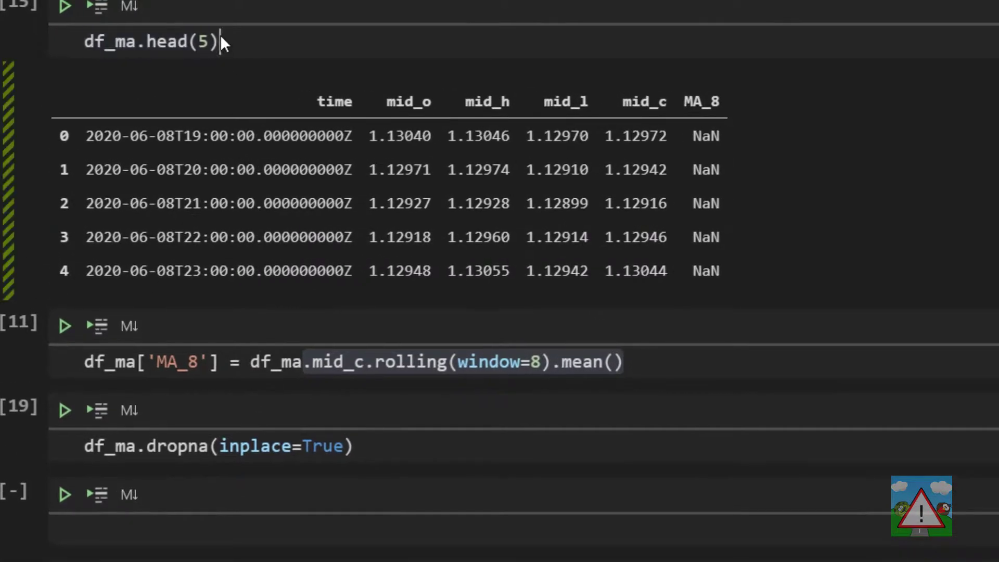
Step: Re-run df_ma.head(5), now listing rows 7–11 with numeric MA_8 values
left_click(63, 6)
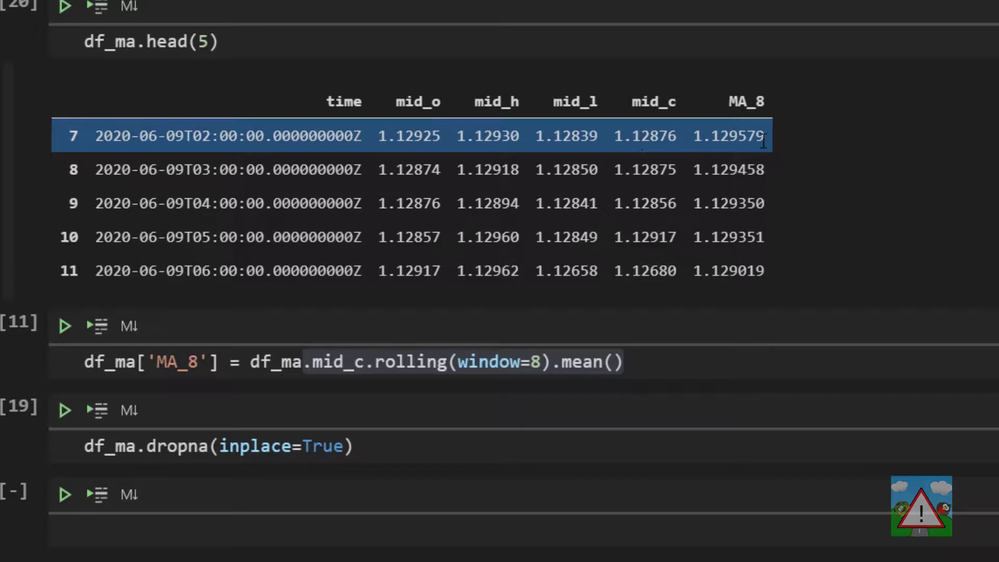
left_click(421, 236)
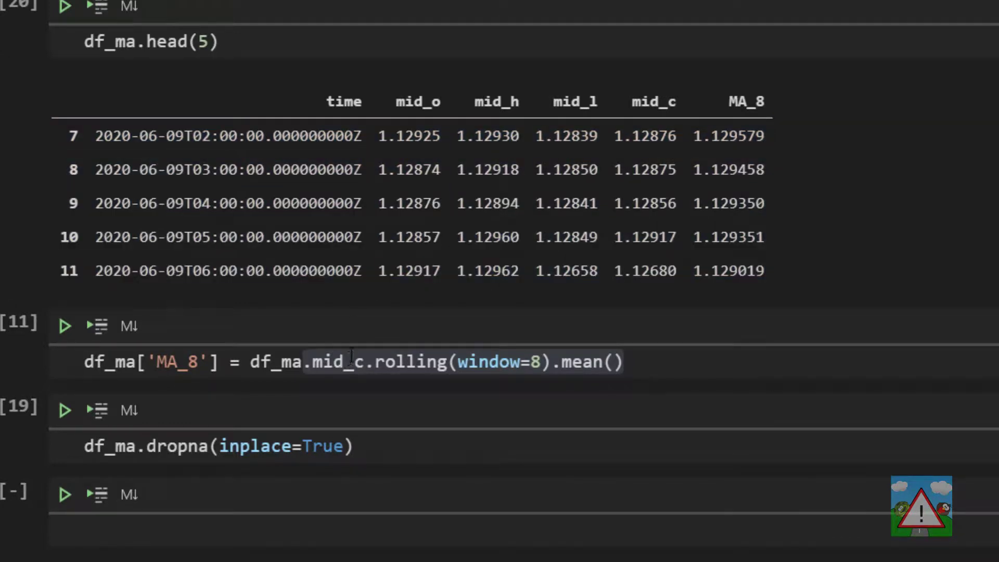
mouse_move(258, 354)
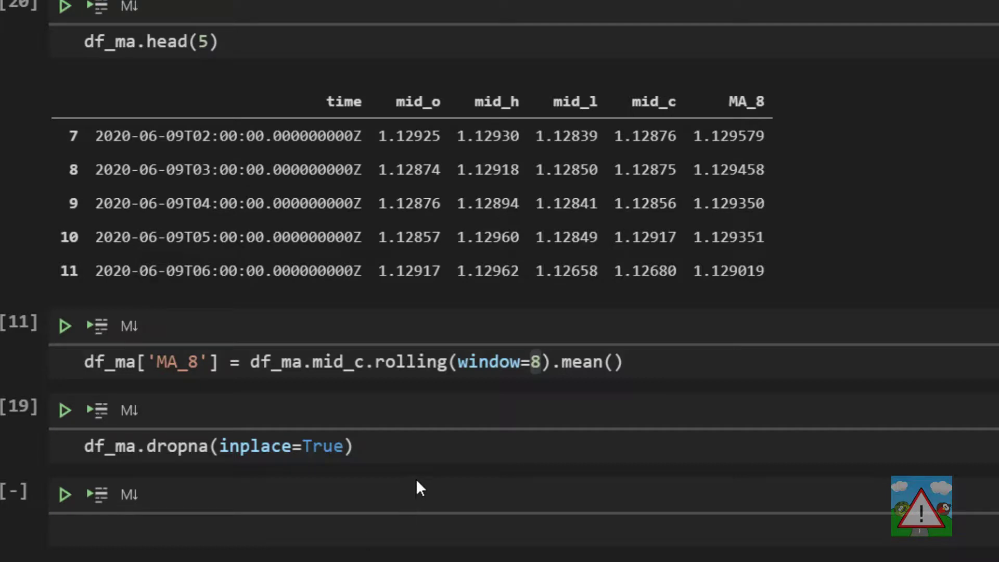
mouse_move(365, 412)
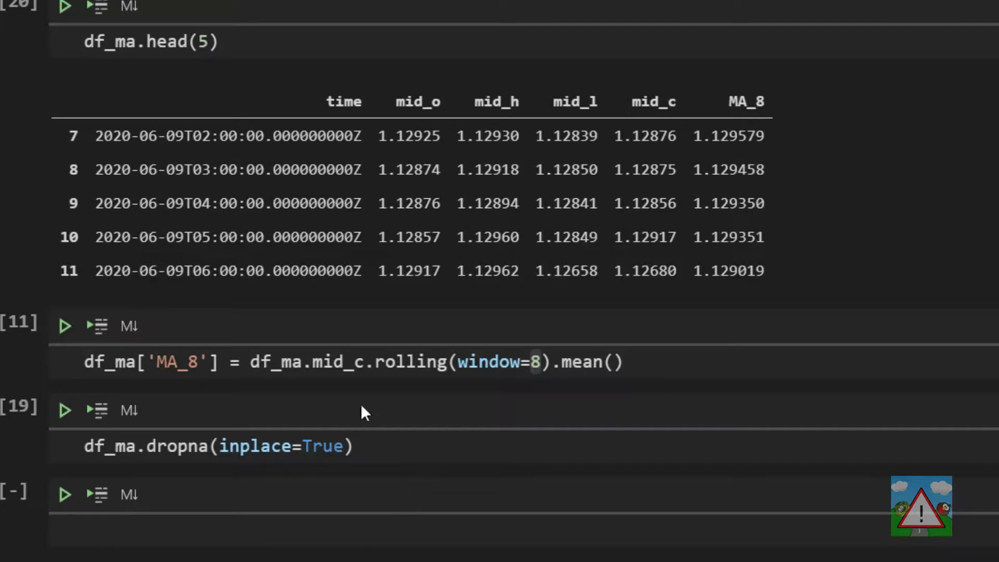
Step: Scroll past the df_plot copy and its (100, 6) shape to the go.Figure cell
scroll("down", 3)
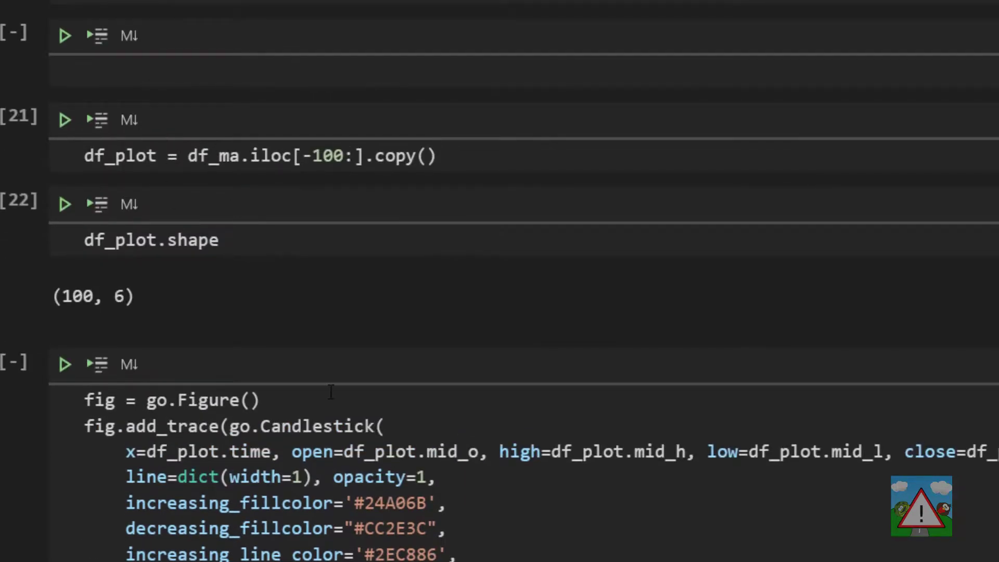
scroll("down", 3)
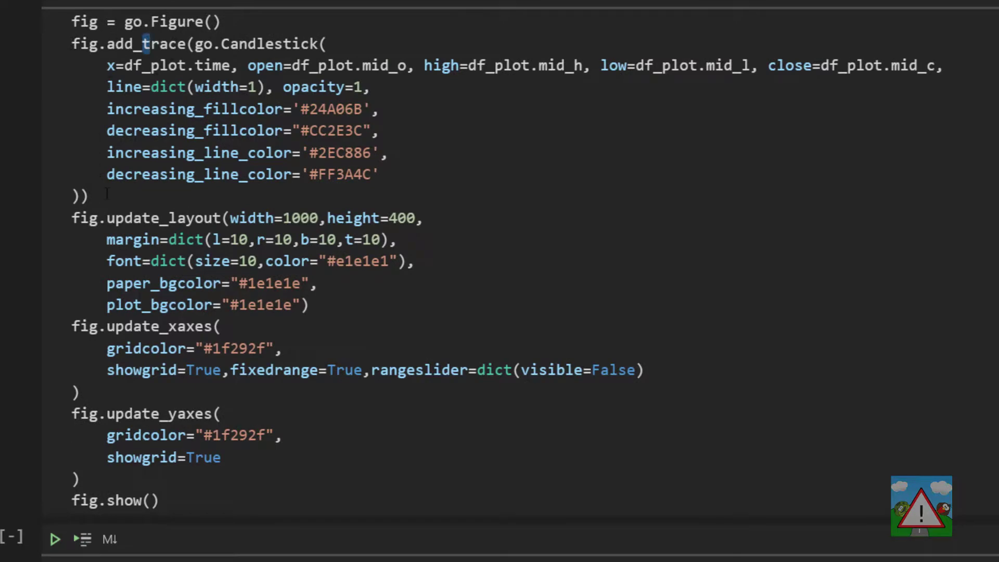
Step: Add the blue MA_8 go.Scatter spline trace, wrapping its line, line_shape and name arguments
key("enter")
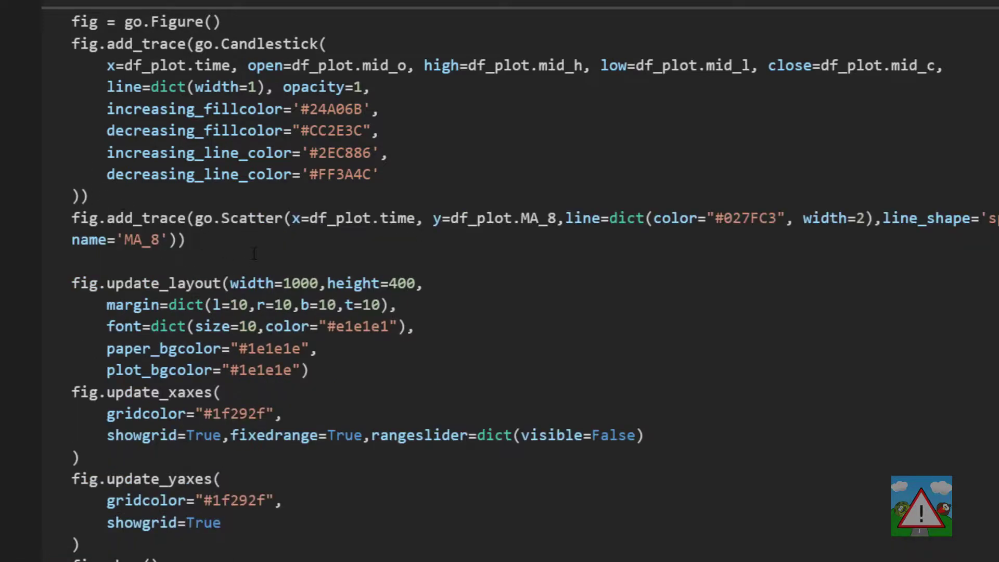
key("Backspace")
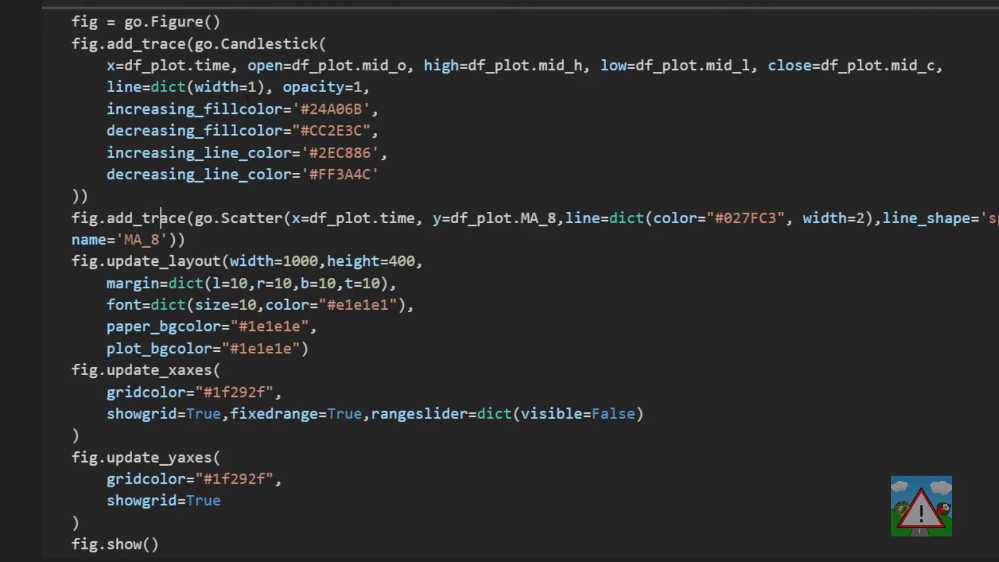
double_click(245, 217)
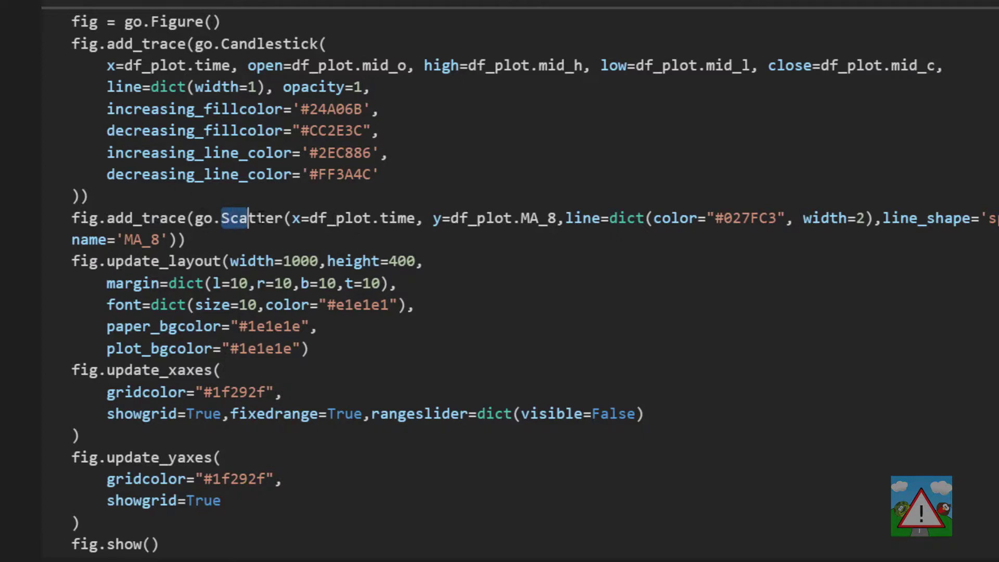
double_click(251, 218)
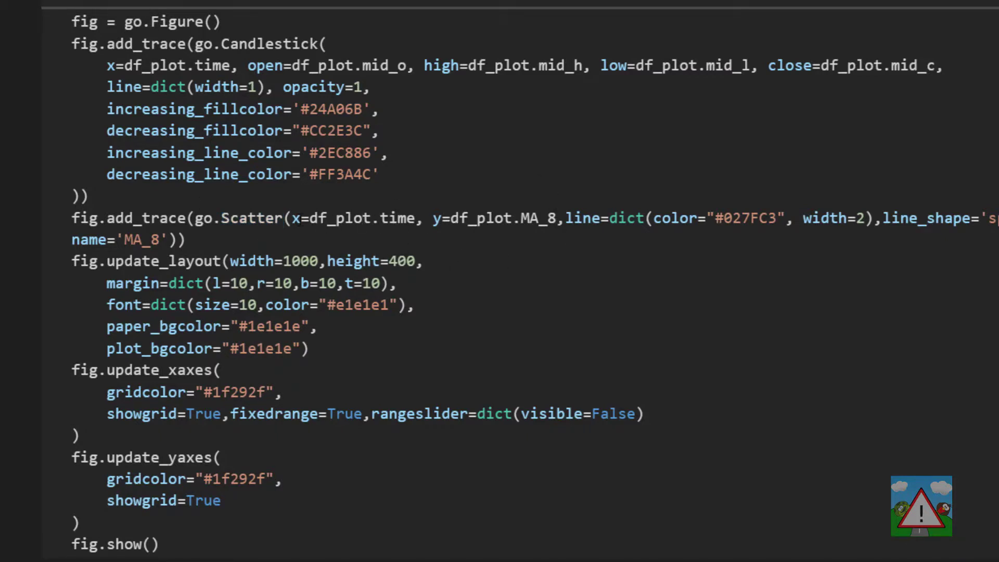
double_click(358, 218)
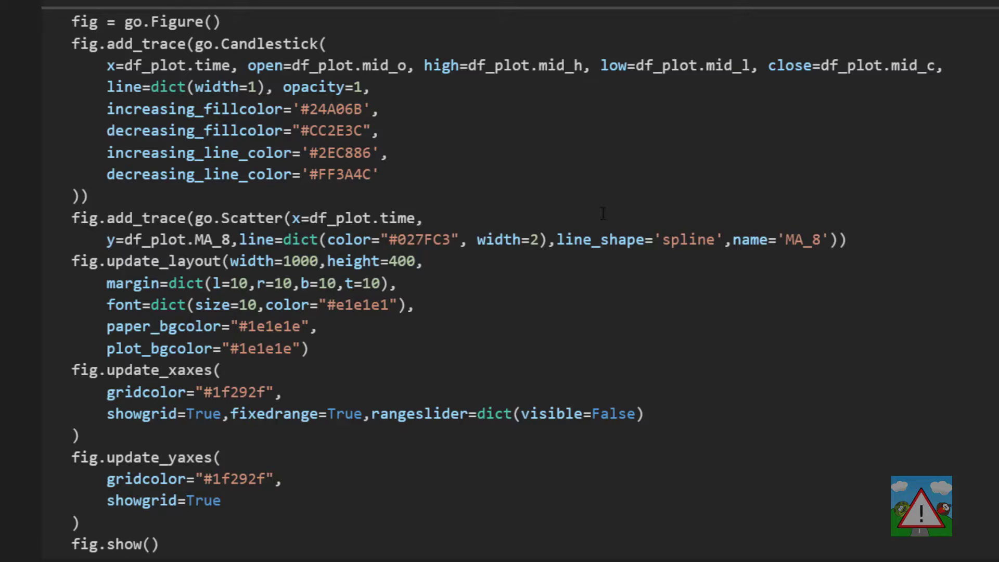
key("Enter")
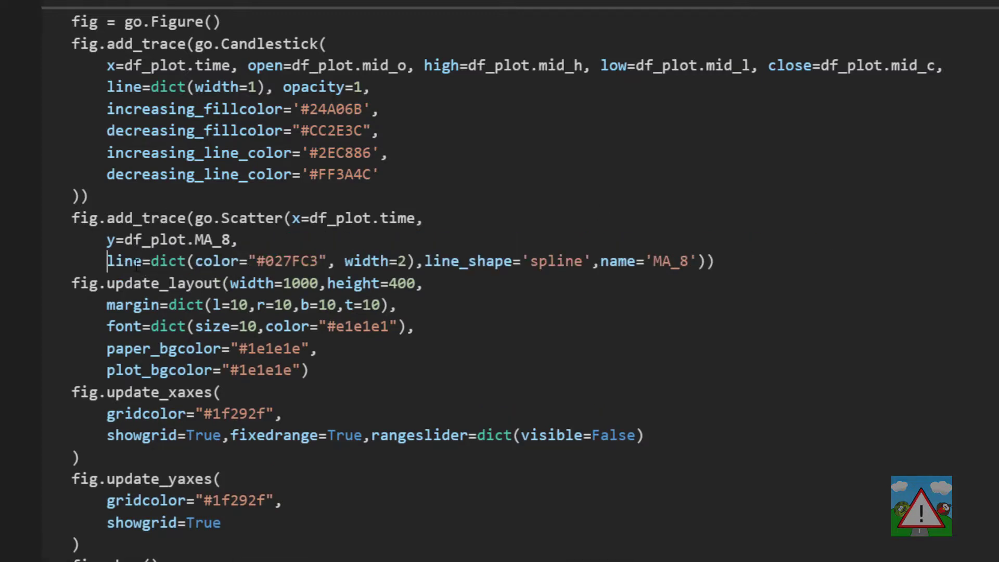
double_click(290, 260)
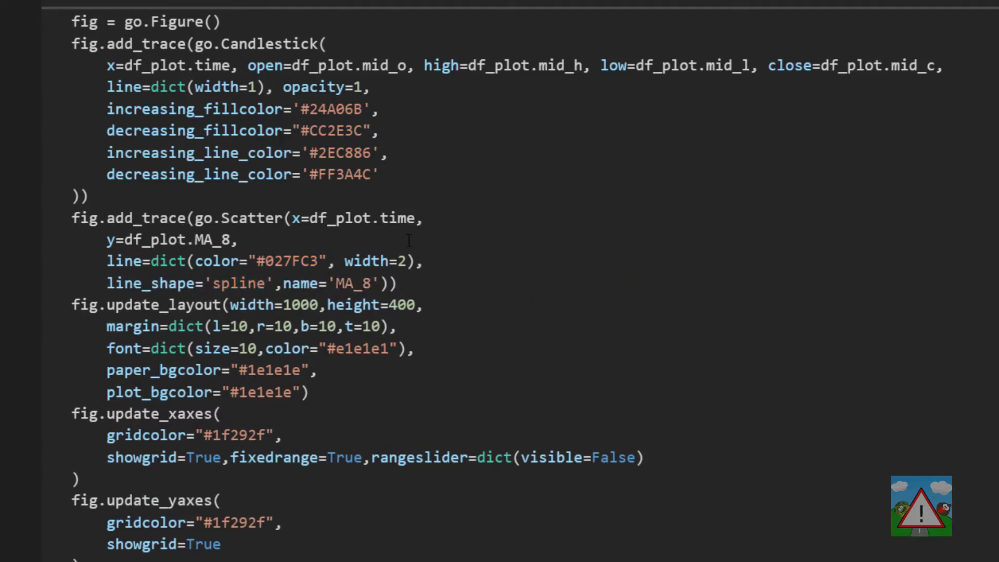
key("enter")
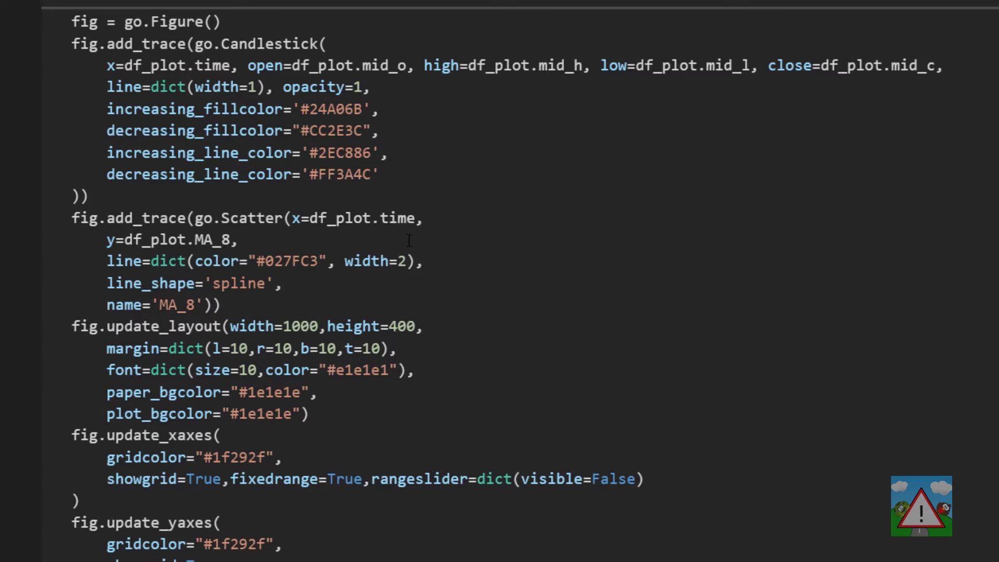
mouse_move(395, 297)
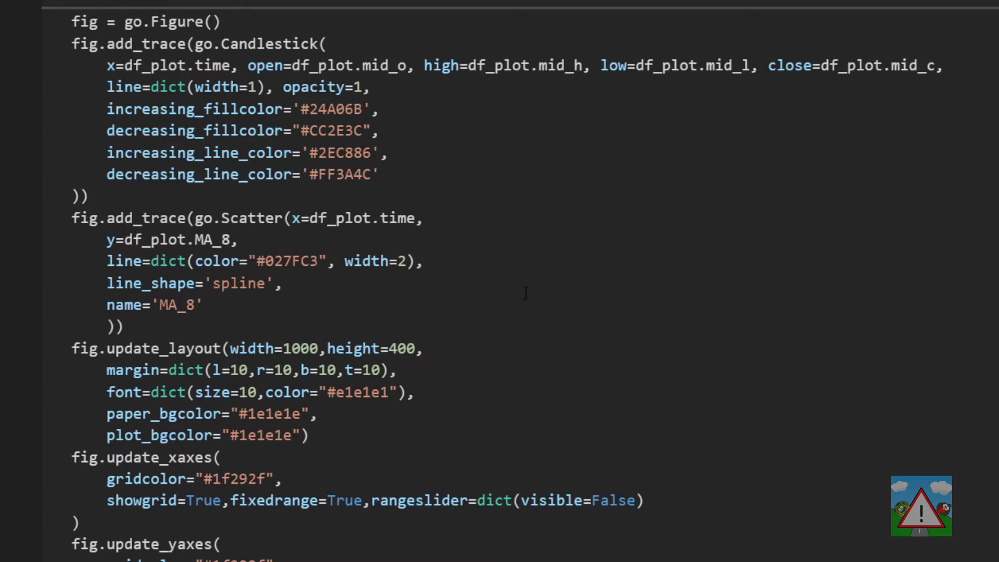
mouse_move(671, 266)
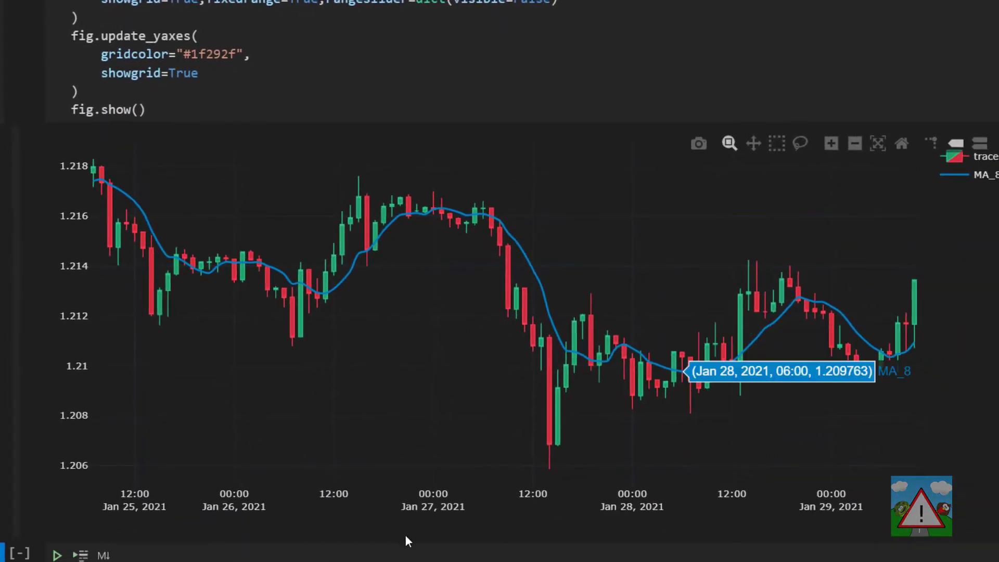
mouse_move(672, 363)
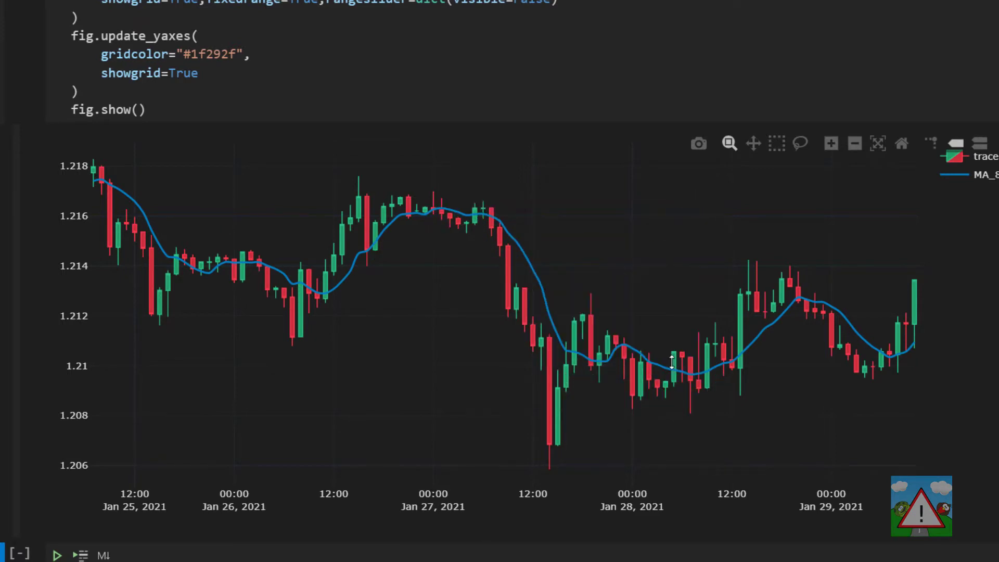